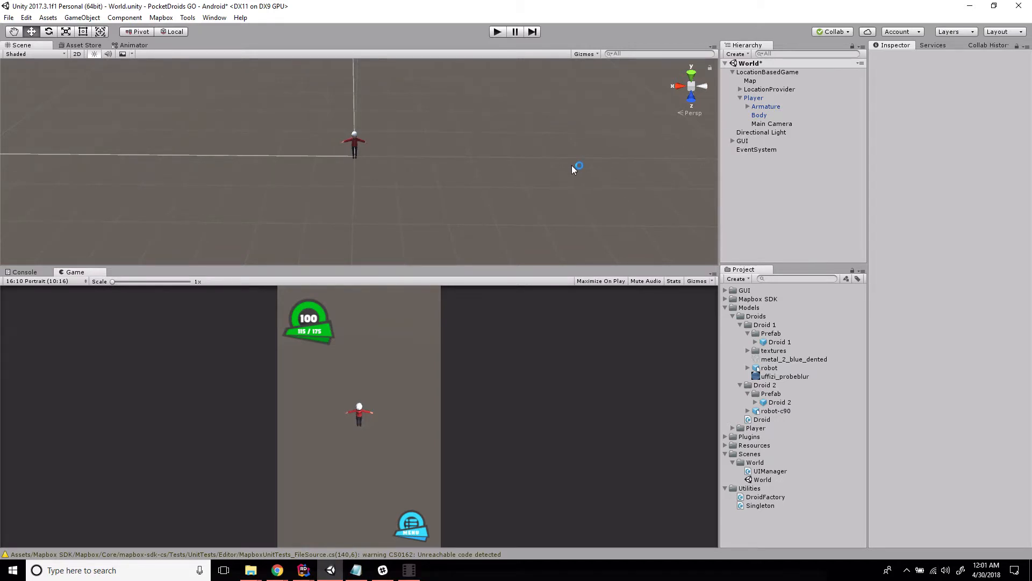
pyautogui.moveTo(842, 499)
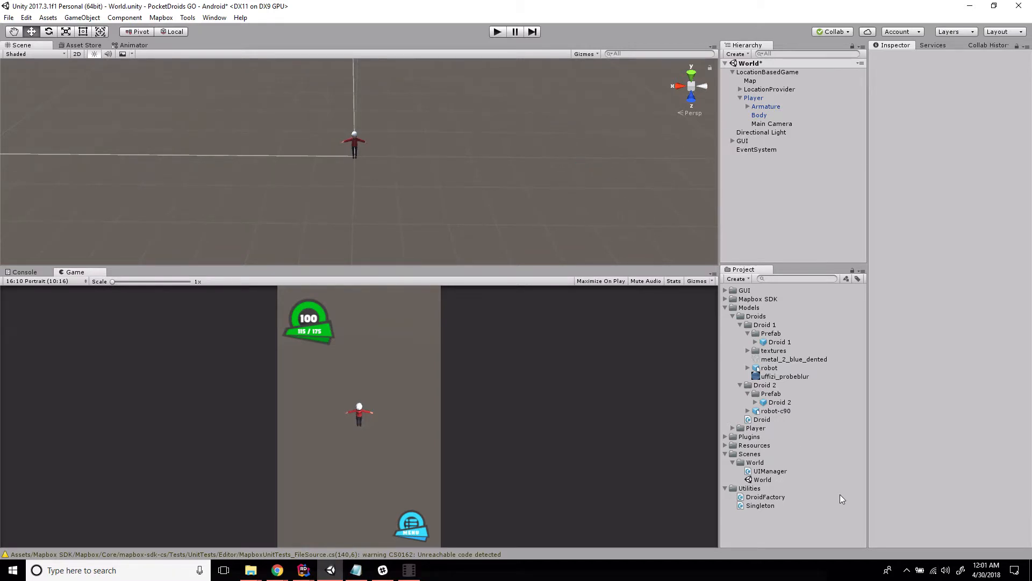
# Step: Create a C# script in the Utilities folder named PocketDroidsConstants
pyautogui.rightClick(748, 488)
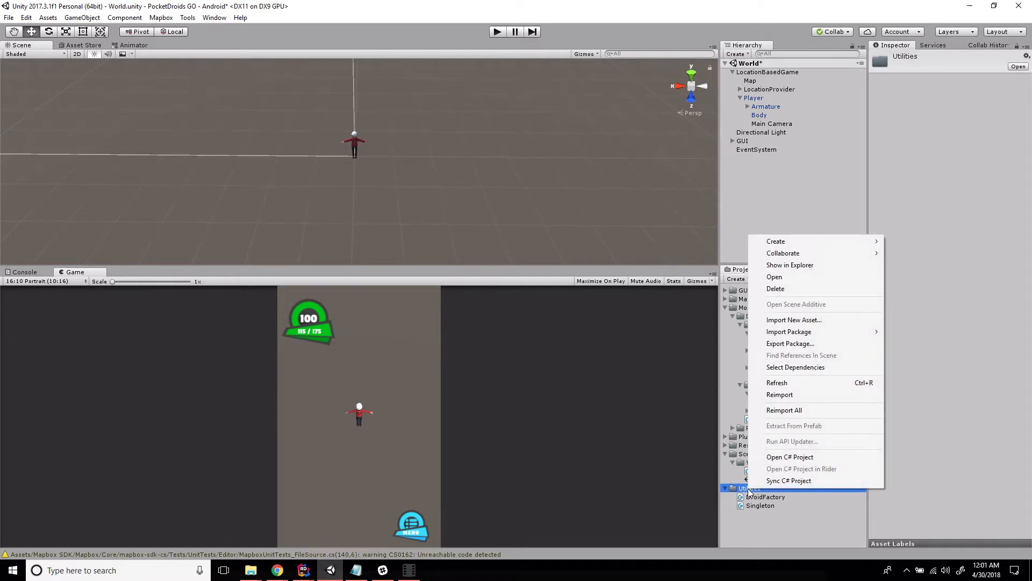
pyautogui.moveTo(800, 241)
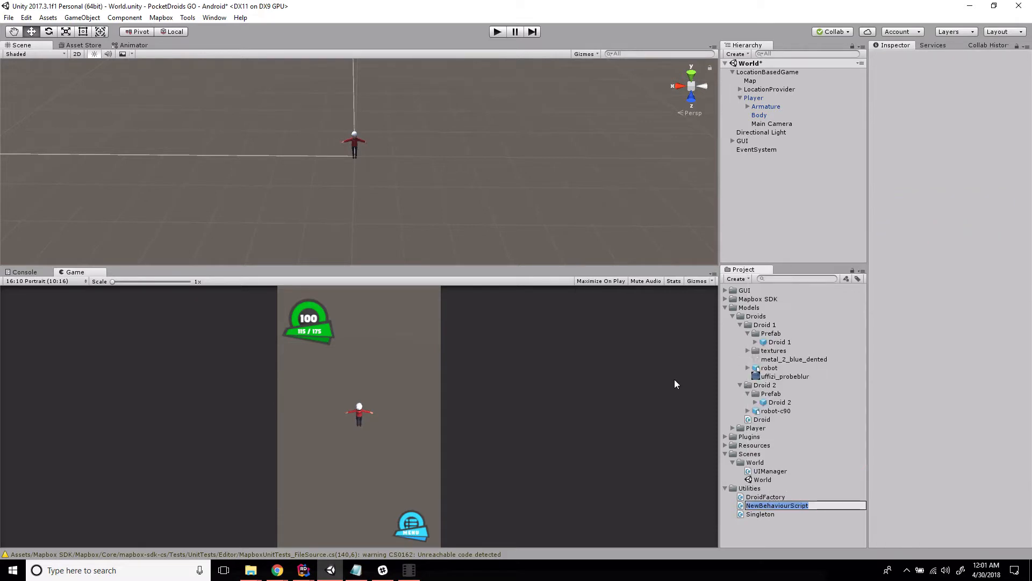
pyautogui.write('Constan')
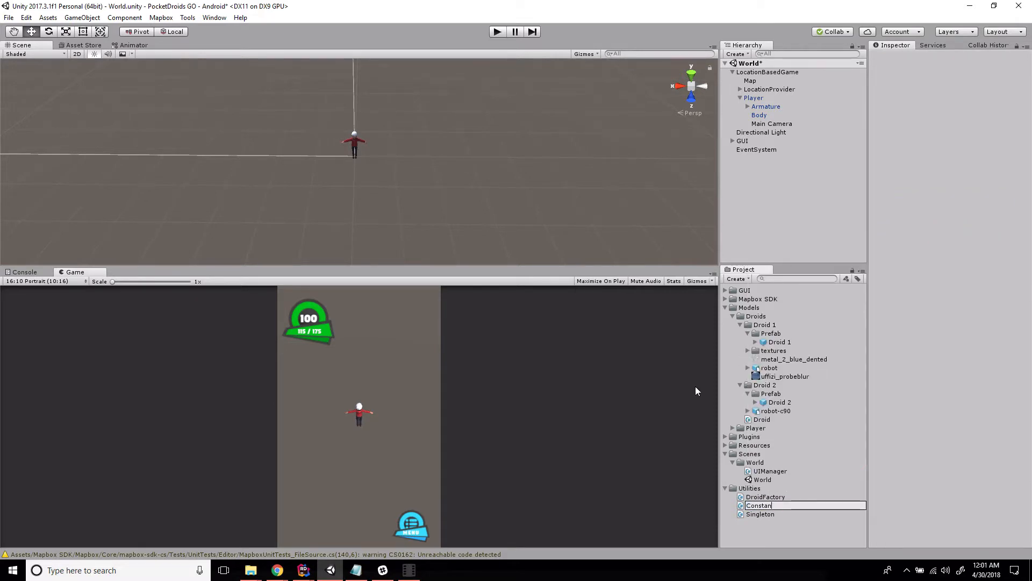
pyautogui.write('PocketDroids')
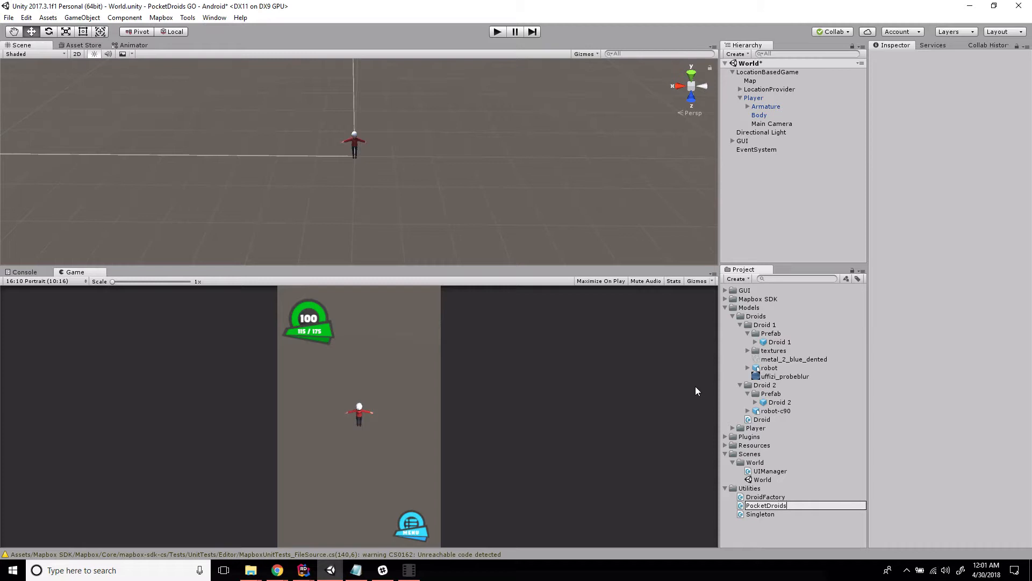
pyautogui.write('Constr')
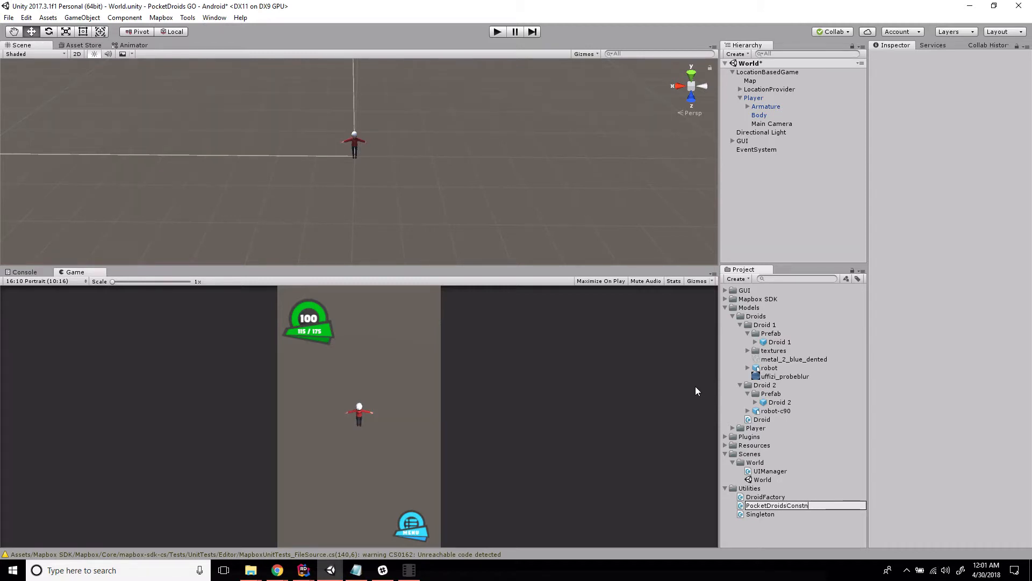
pyautogui.write('ants')
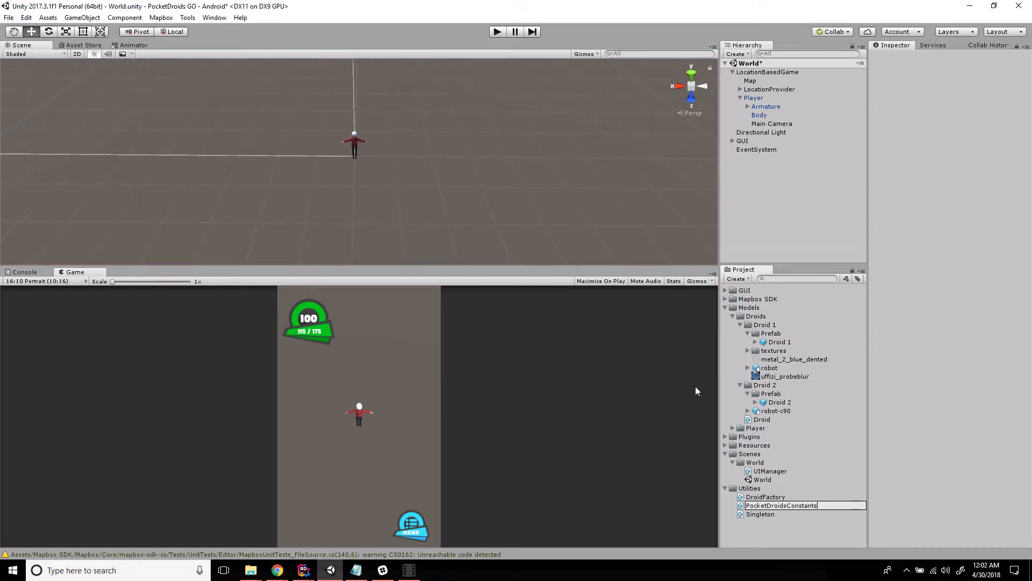
pyautogui.click(781, 504)
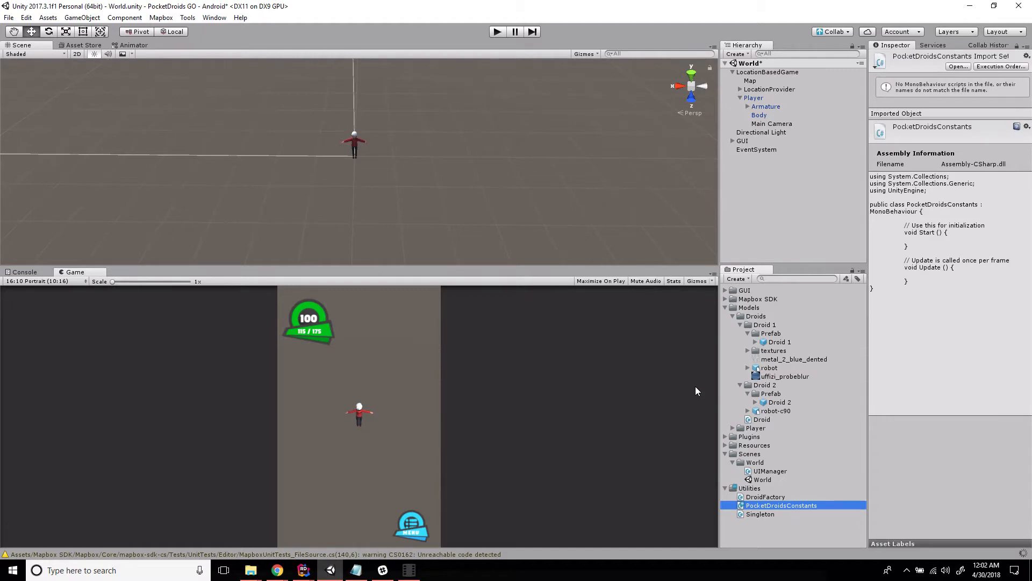
pyautogui.moveTo(777, 446)
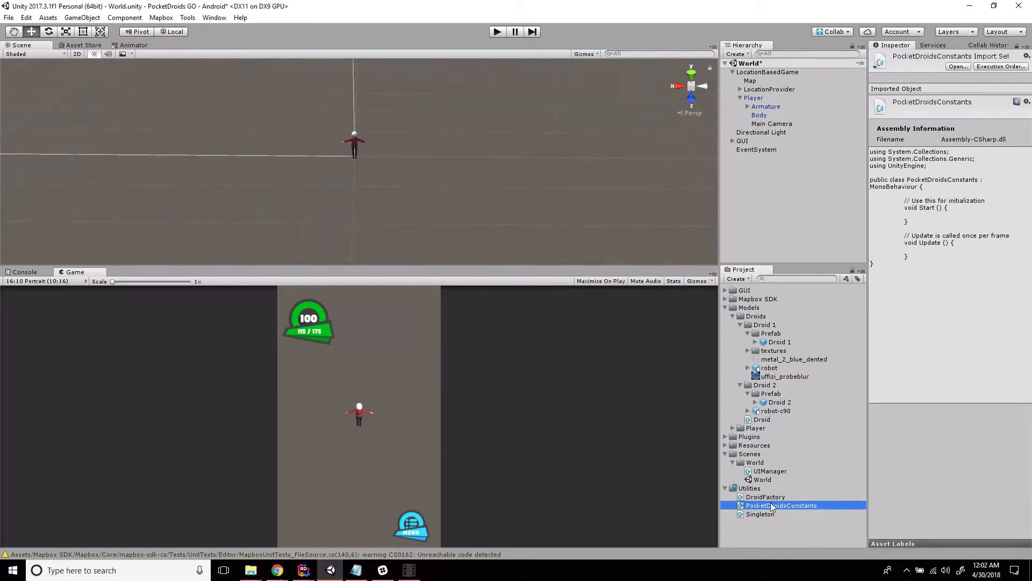
# Step: Make PocketDroidsConstants static, delete Start, and add SCENE_WORLD = "World"
pyautogui.doubleClick(780, 505)
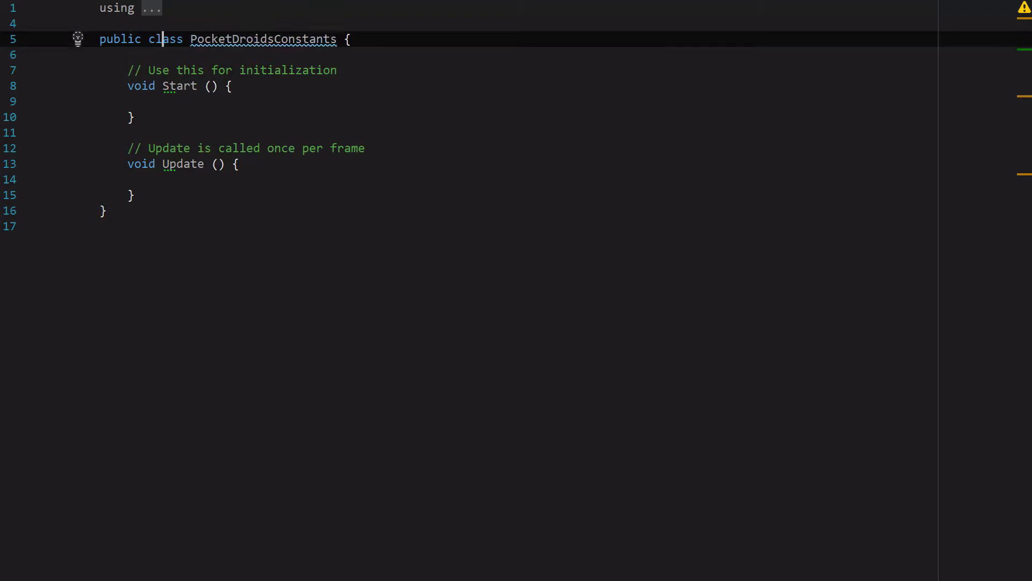
pyautogui.write('static')
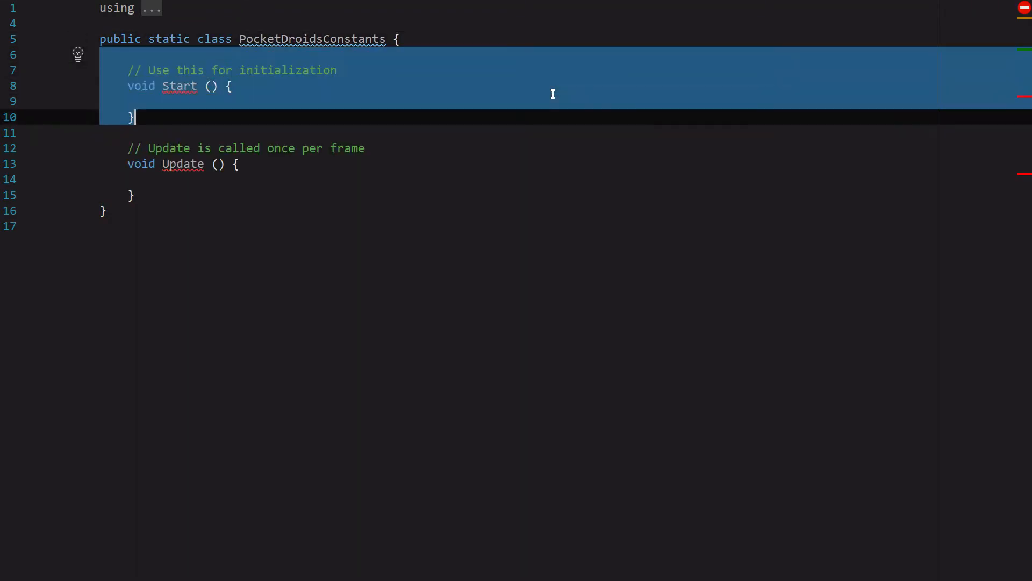
pyautogui.press('Delete')
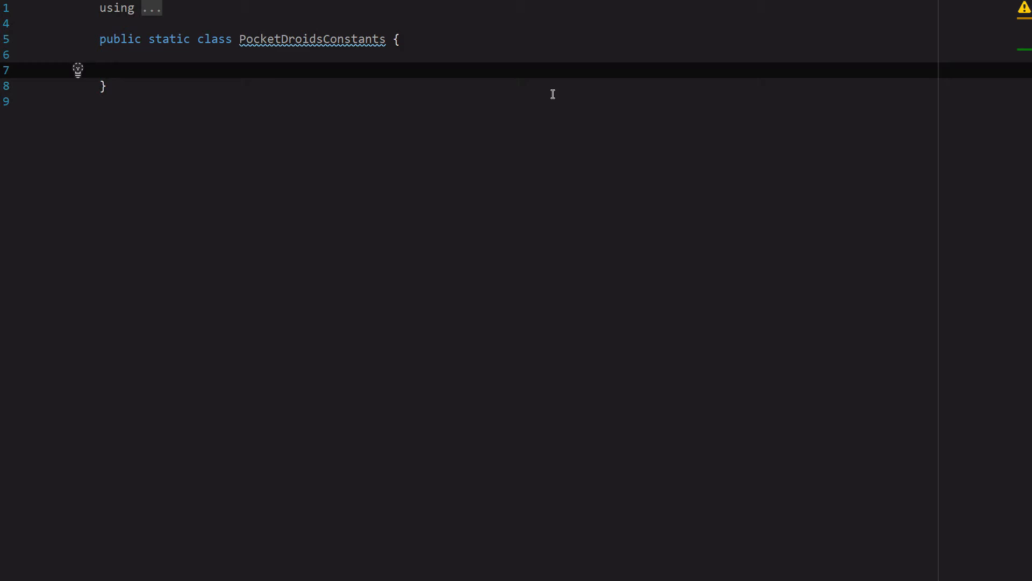
pyautogui.write('public static')
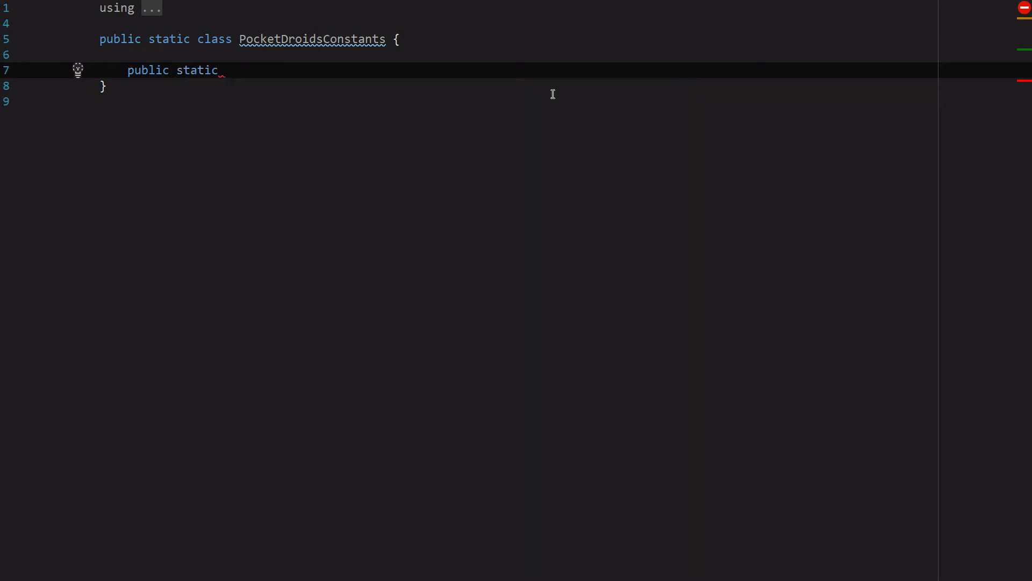
pyautogui.write('string')
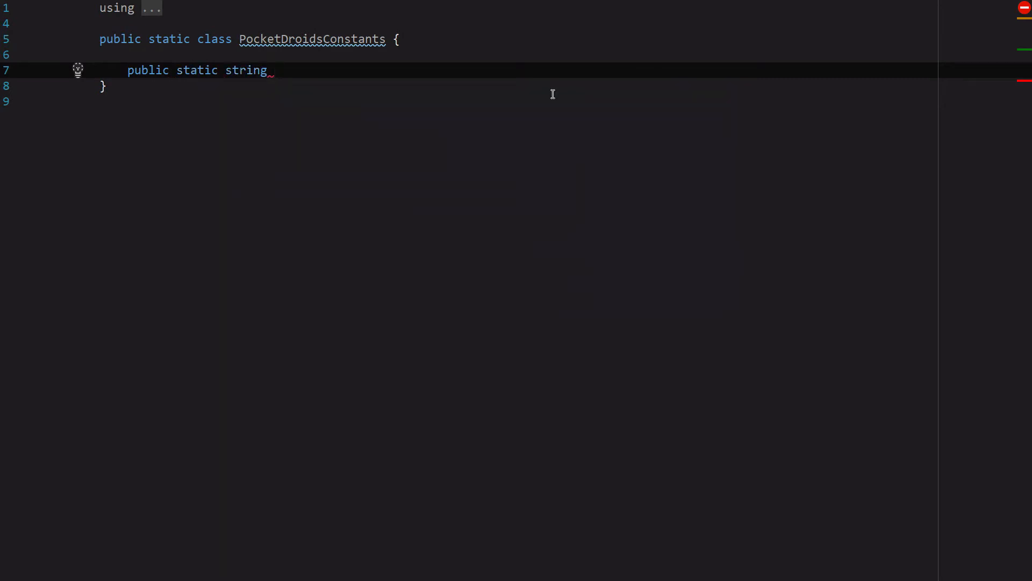
pyautogui.write('SCENE_')
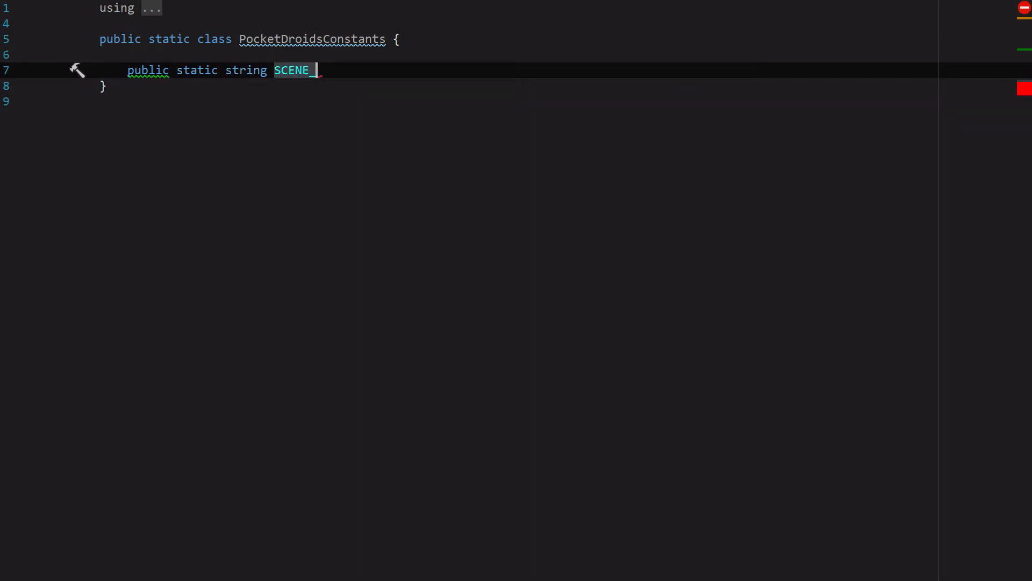
pyautogui.write('WORLD =')
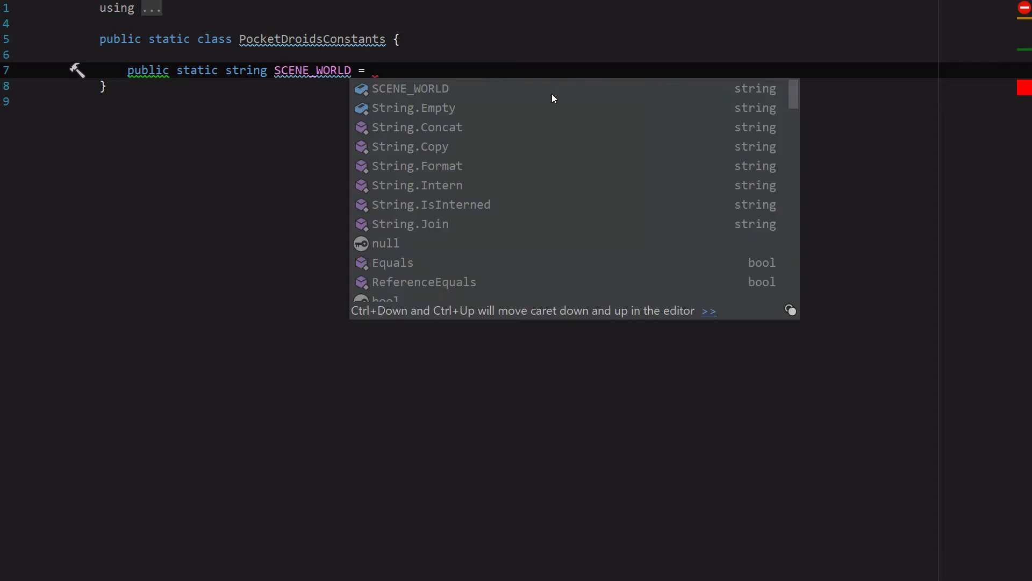
pyautogui.write('"World";')
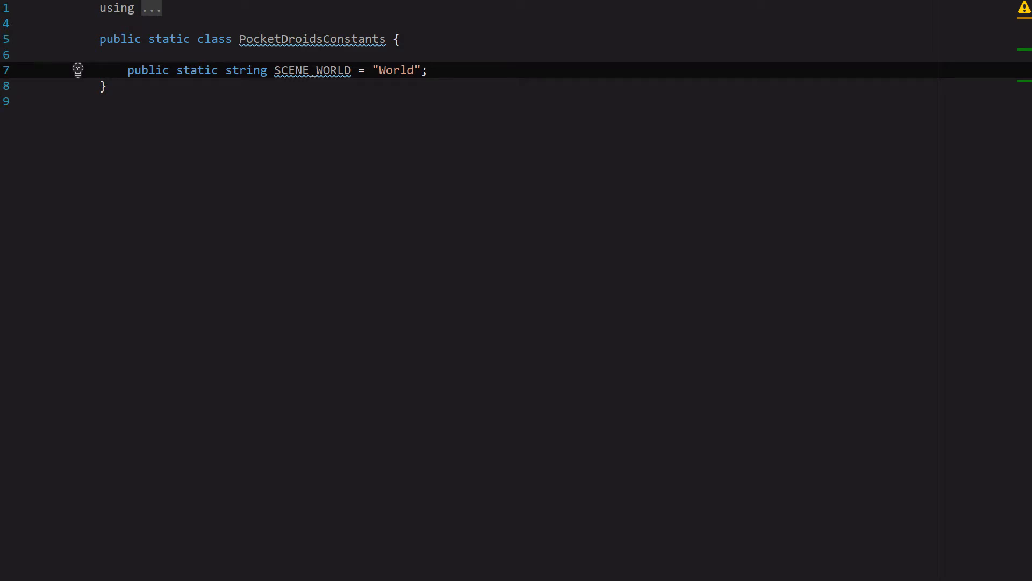
# Step: Add a public static string SCENE_CAPTURE = "Capture" field
pyautogui.write('public static')
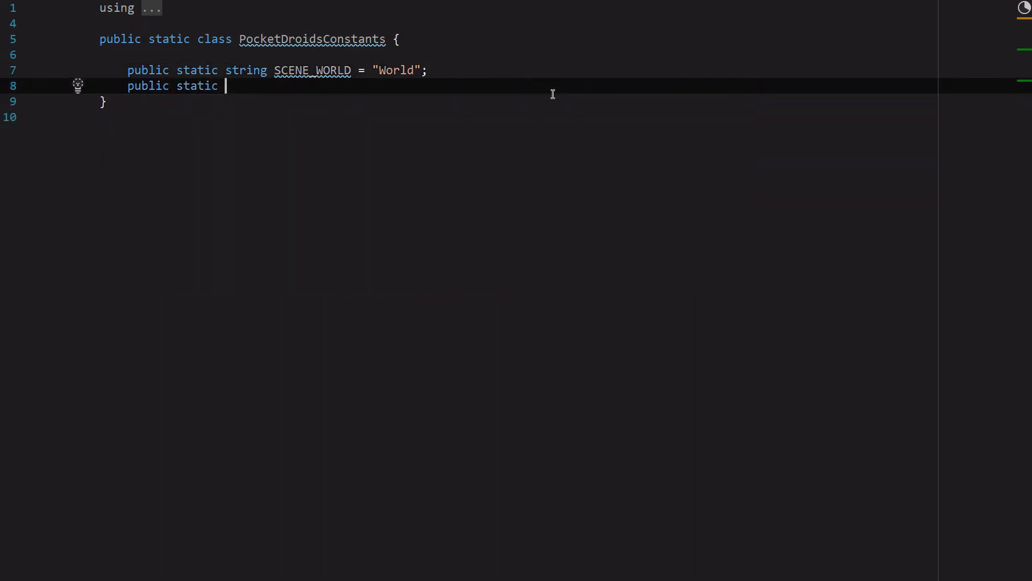
pyautogui.write('string')
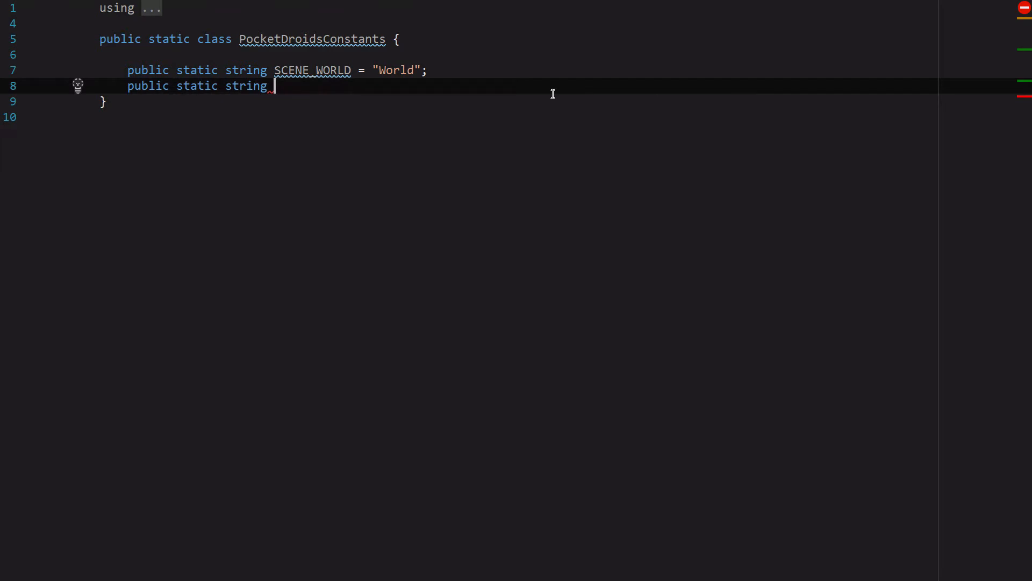
pyautogui.write('sc')
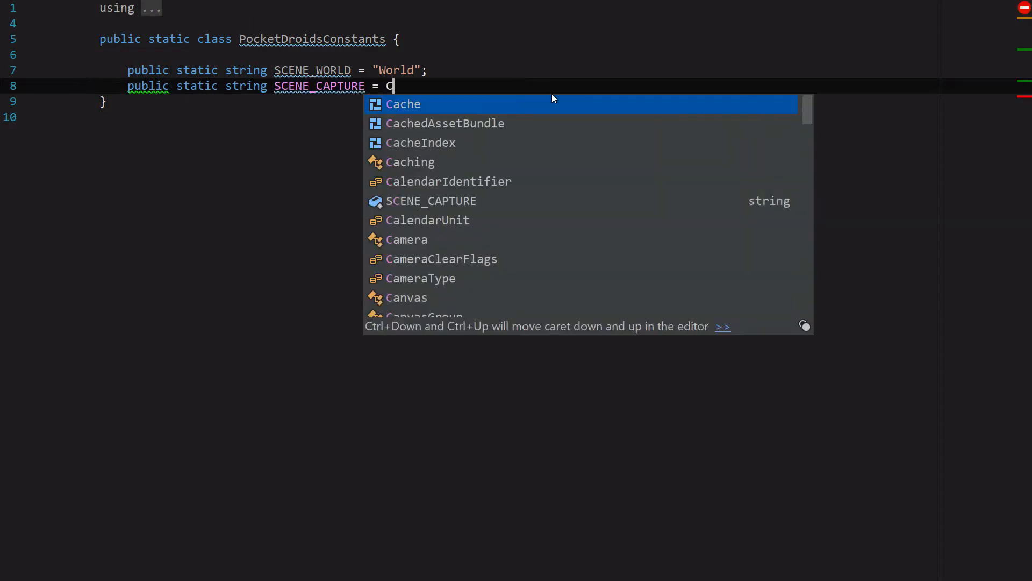
pyautogui.write('"Capture";')
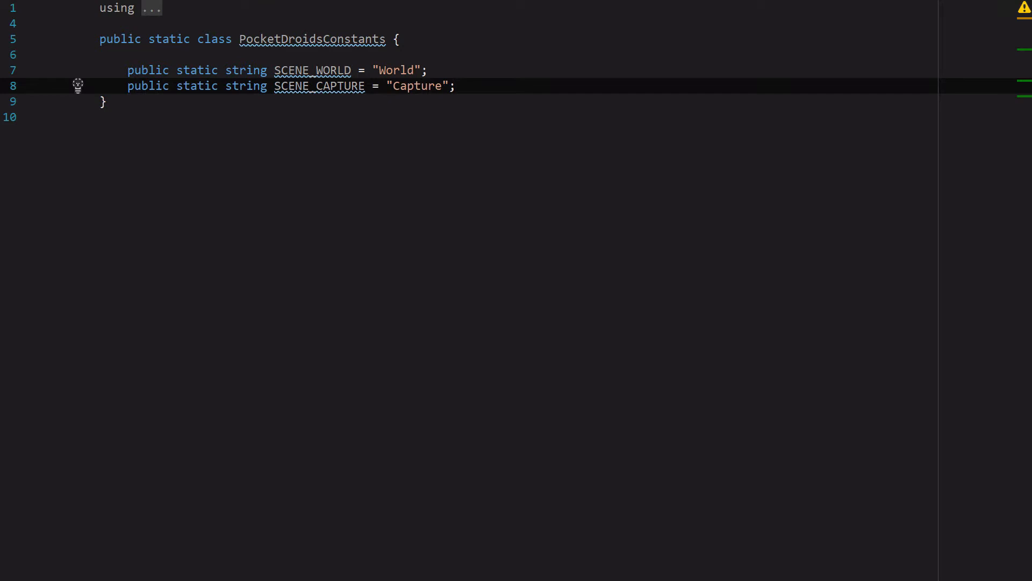
pyautogui.click(12, 569)
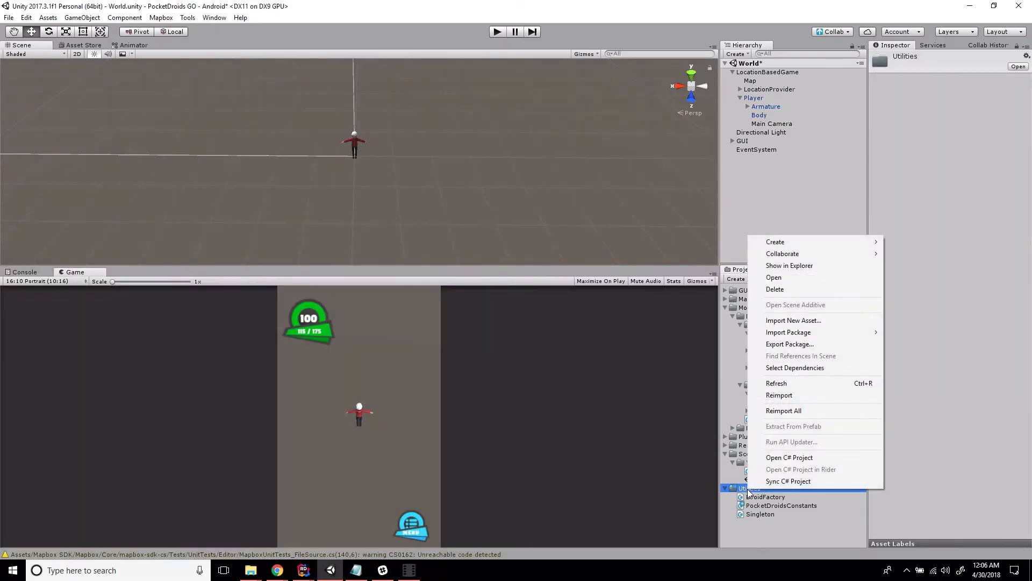
# Step: Create a C# script in Utilities named PocketDroidsSceneManager
pyautogui.click(775, 242)
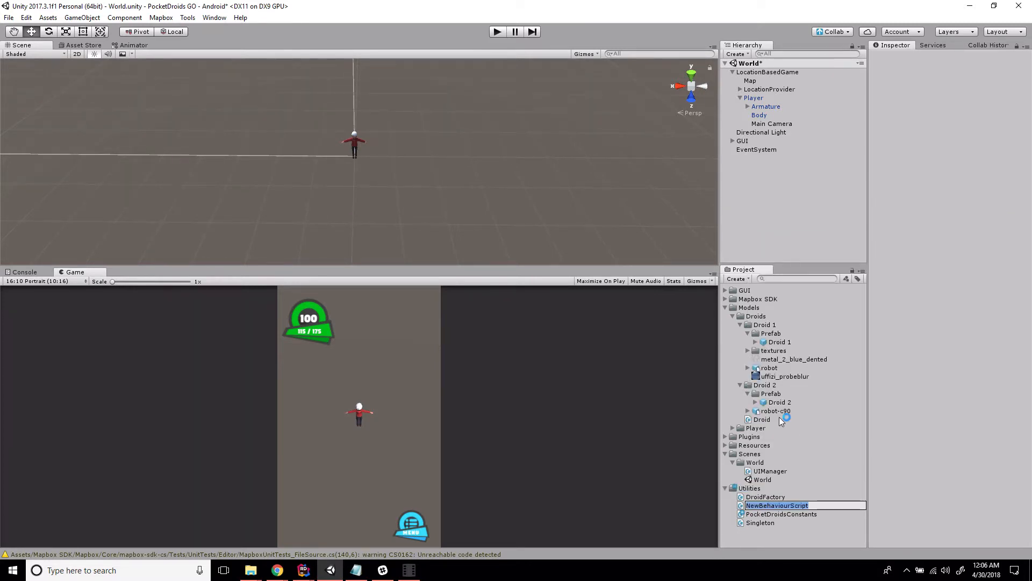
pyautogui.write('PocketDroidsSceneManager')
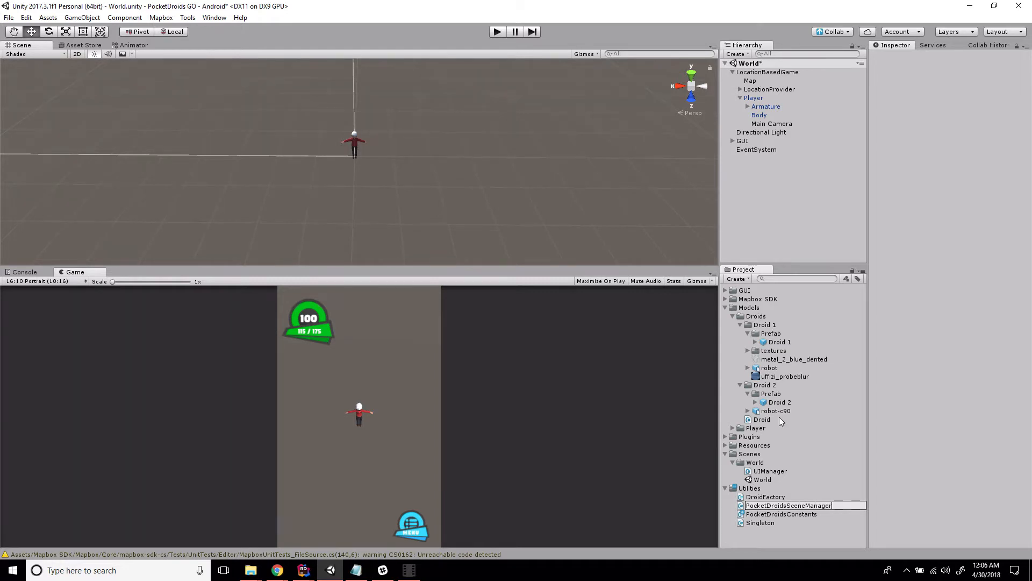
pyautogui.click(788, 514)
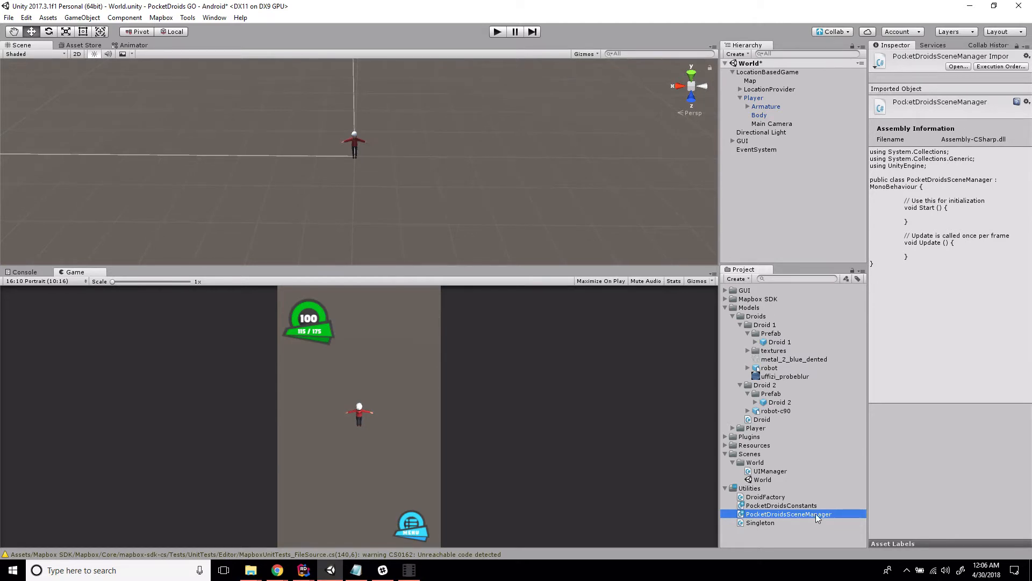
# Step: Make the class abstract and declare abstract playerTapped(GameObject player)
pyautogui.doubleClick(788, 514)
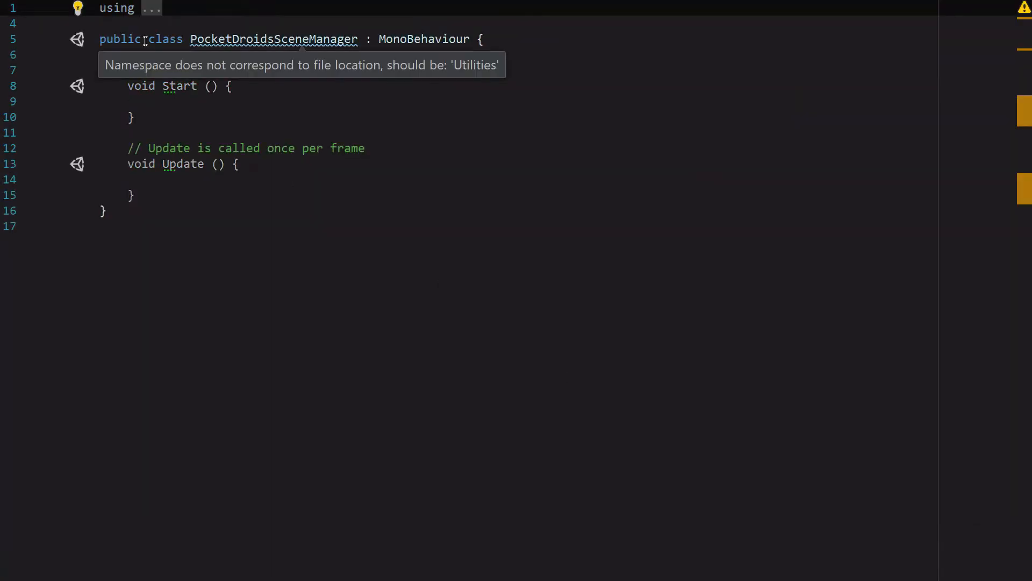
pyautogui.write('abstract')
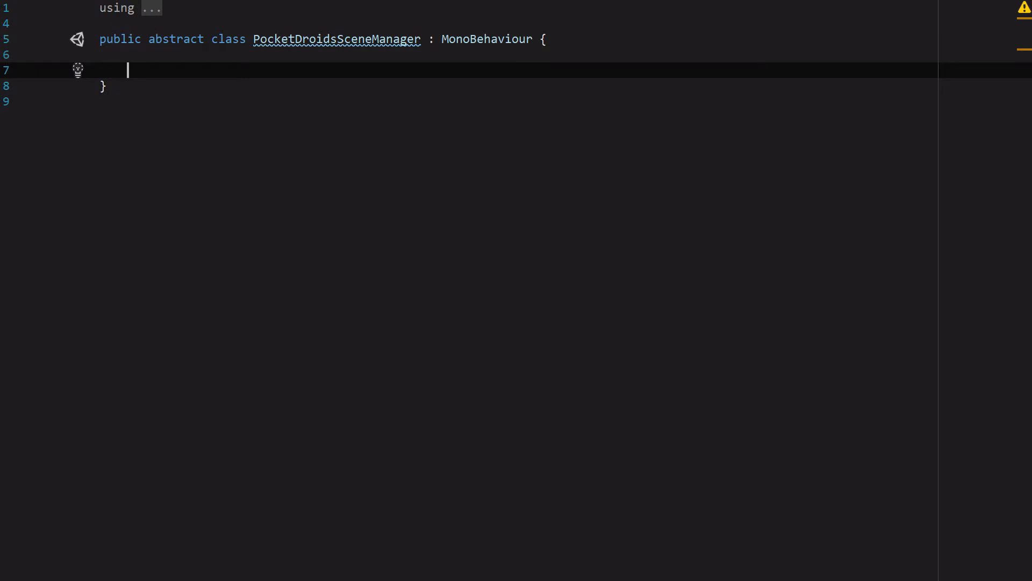
pyautogui.write('public')
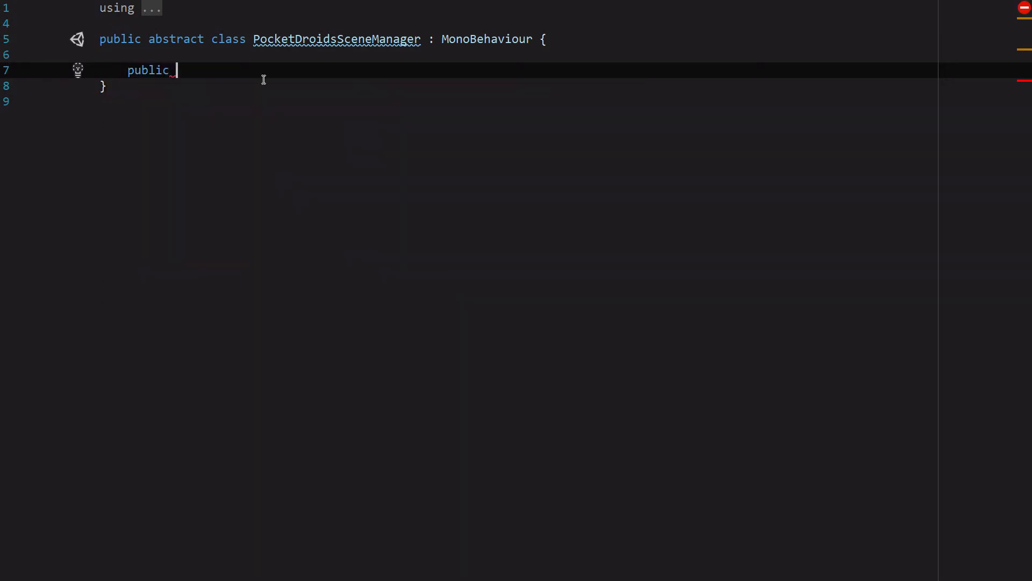
pyautogui.write('ab')
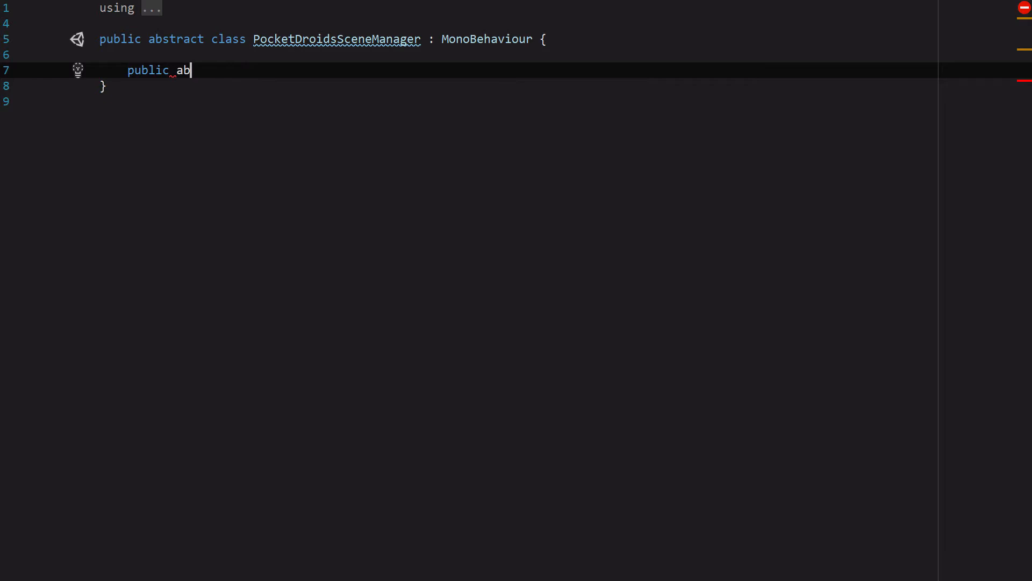
pyautogui.write('stract void')
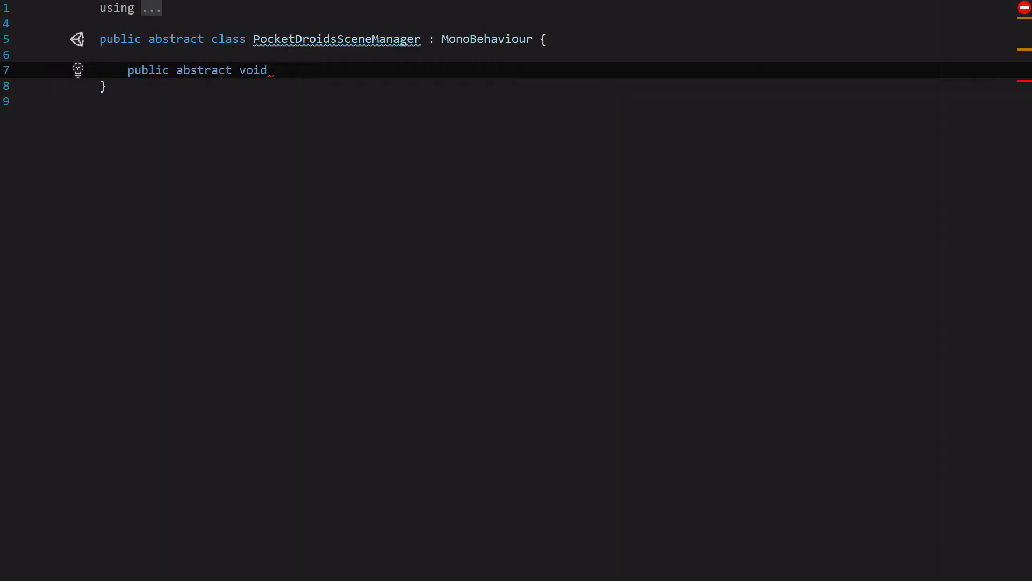
pyautogui.write('player')
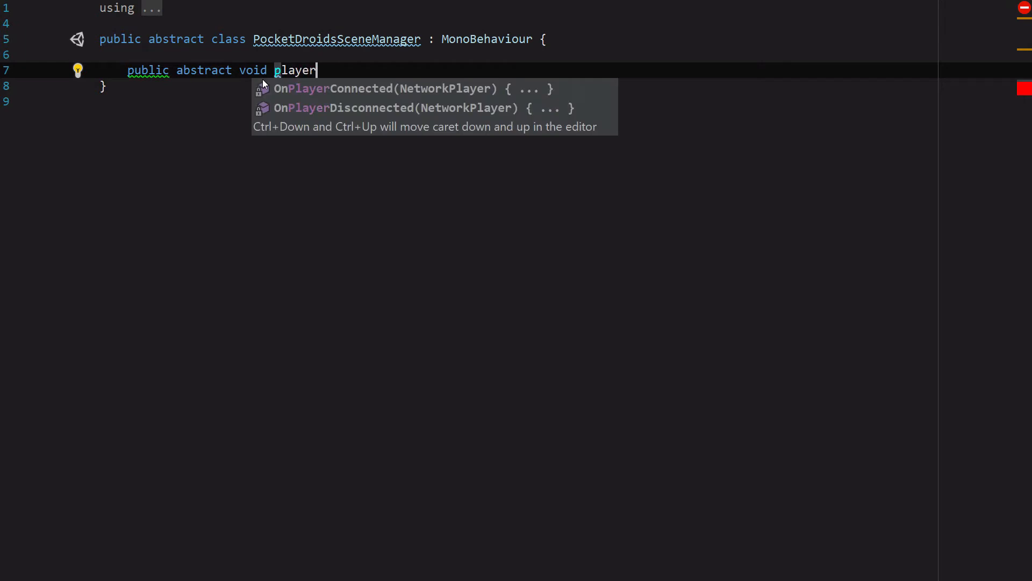
pyautogui.write('Tapped(gameObject player')
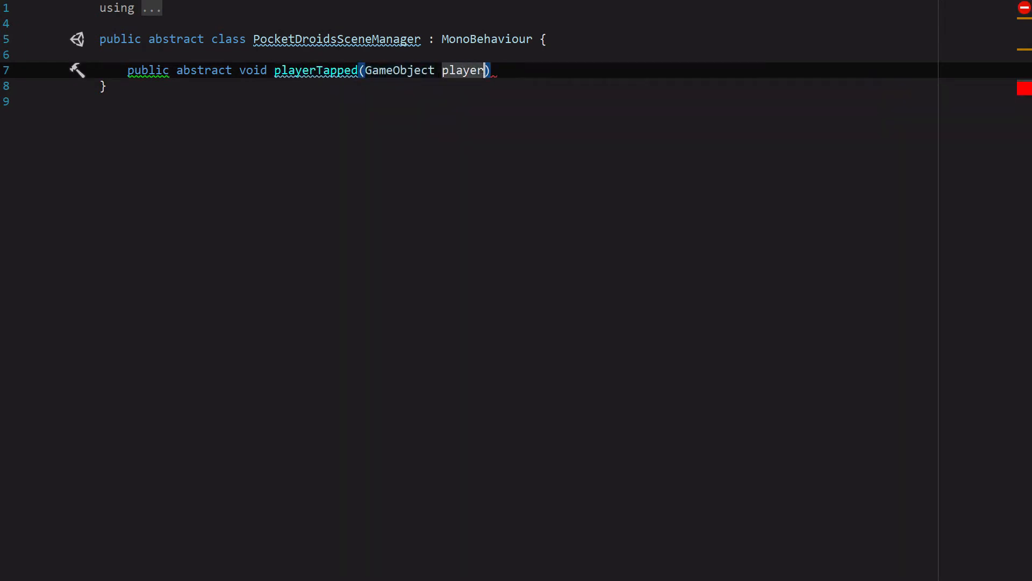
# Step: Declare the abstract droidTapped(GameObject droid) method
pyautogui.write('public abstract void droid')
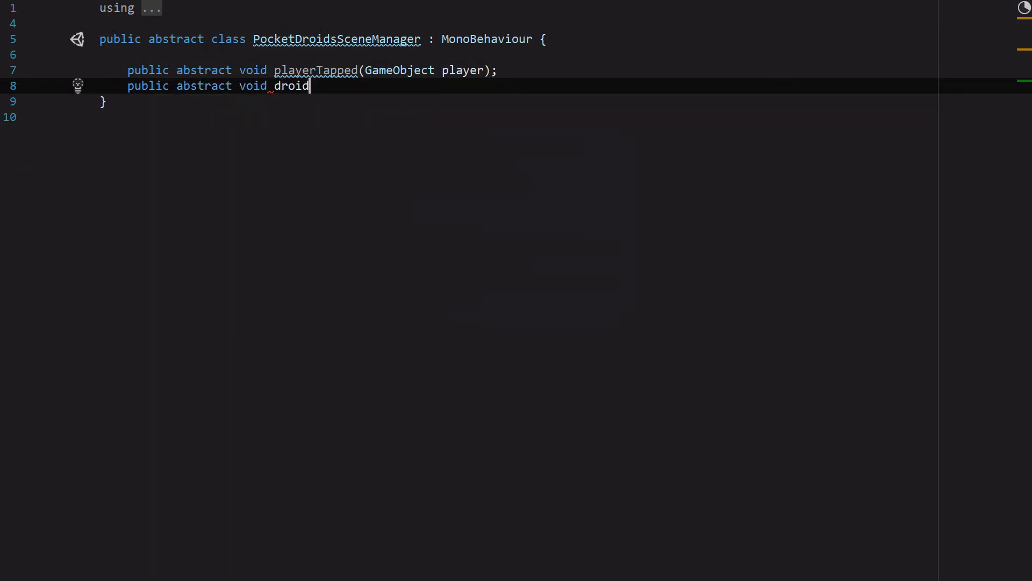
pyautogui.write('Tapped(GameObject dr')
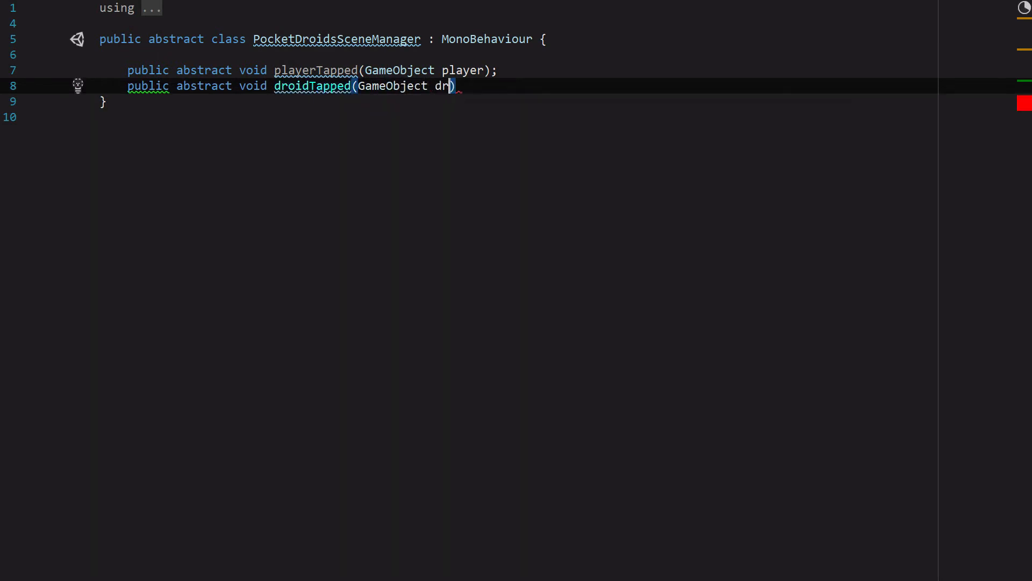
pyautogui.write('oid);')
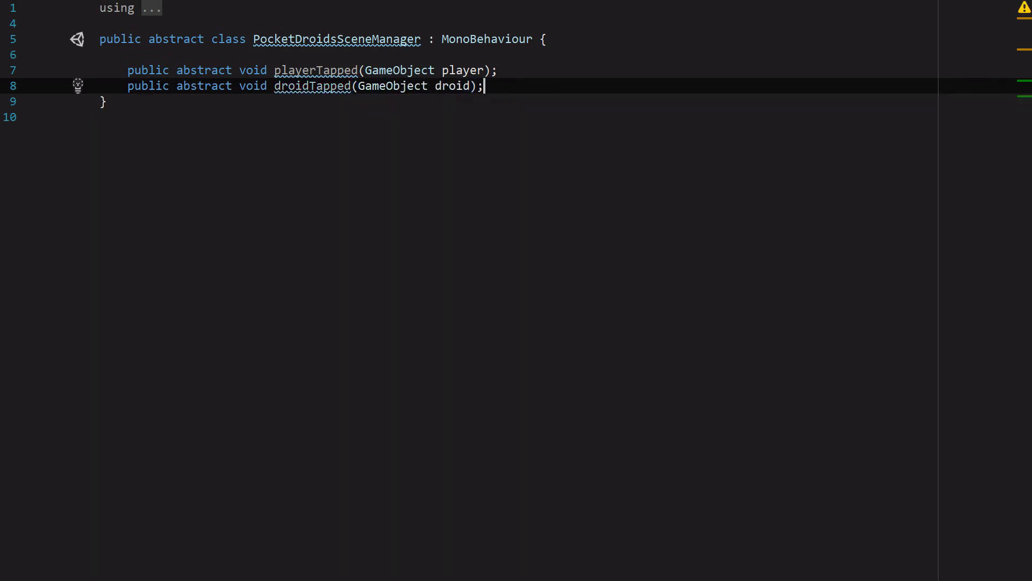
pyautogui.moveTo(452, 85)
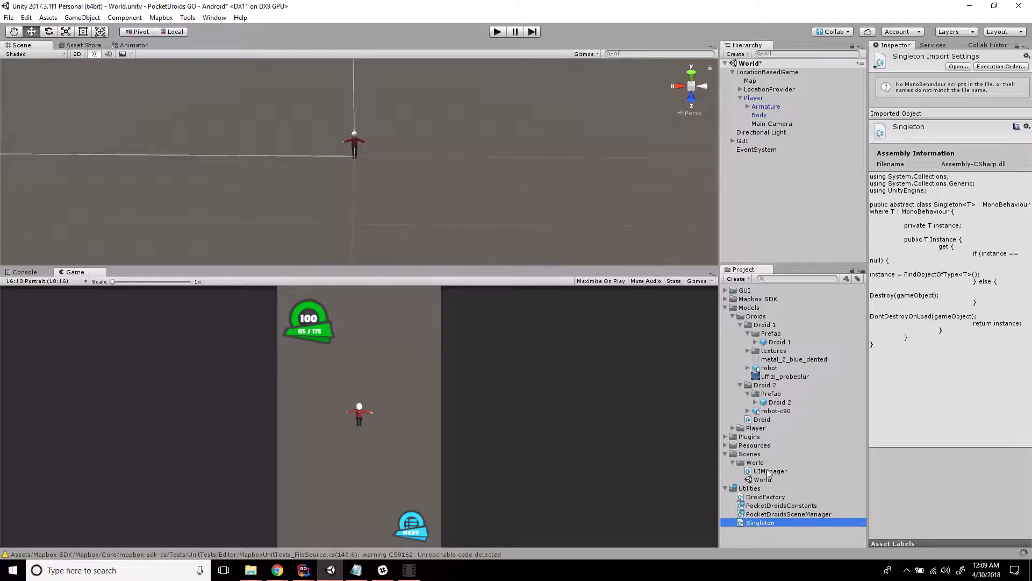
# Step: Create a C# script named WorldSceneManager in the Scenes/World folder
pyautogui.rightClick(756, 463)
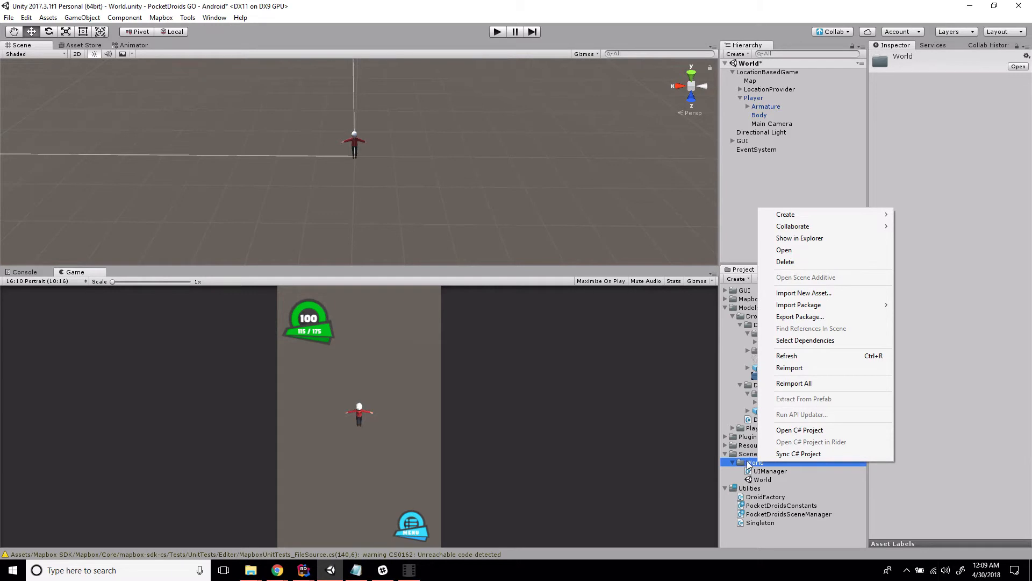
pyautogui.moveTo(784, 214)
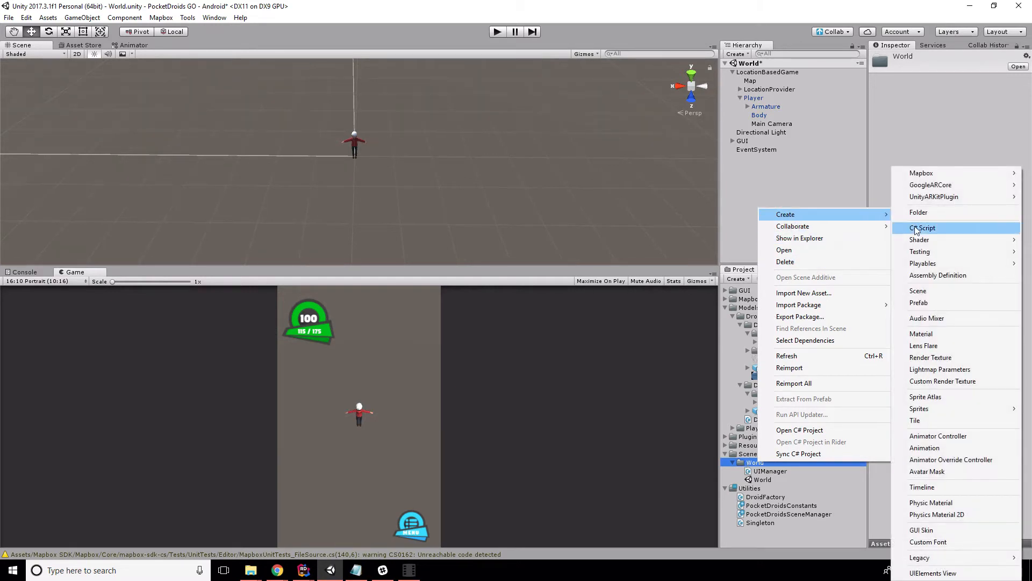
pyautogui.click(923, 227)
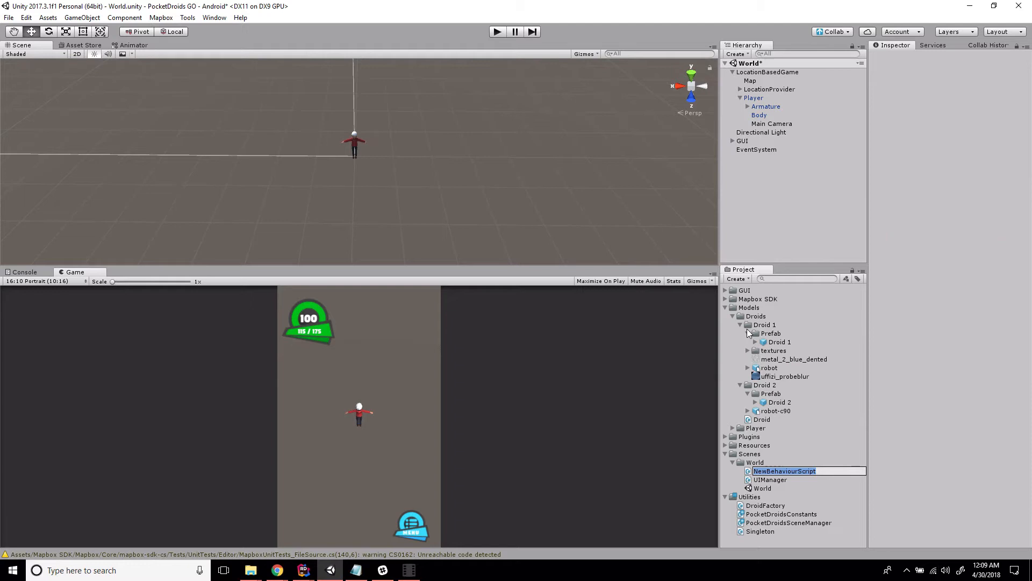
pyautogui.write('WorldScene')
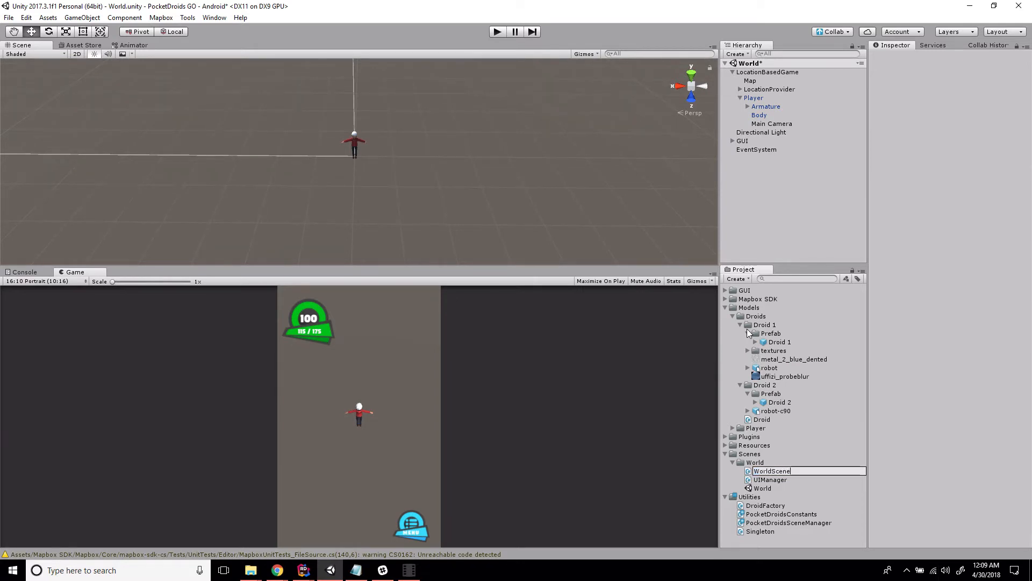
pyautogui.click(783, 488)
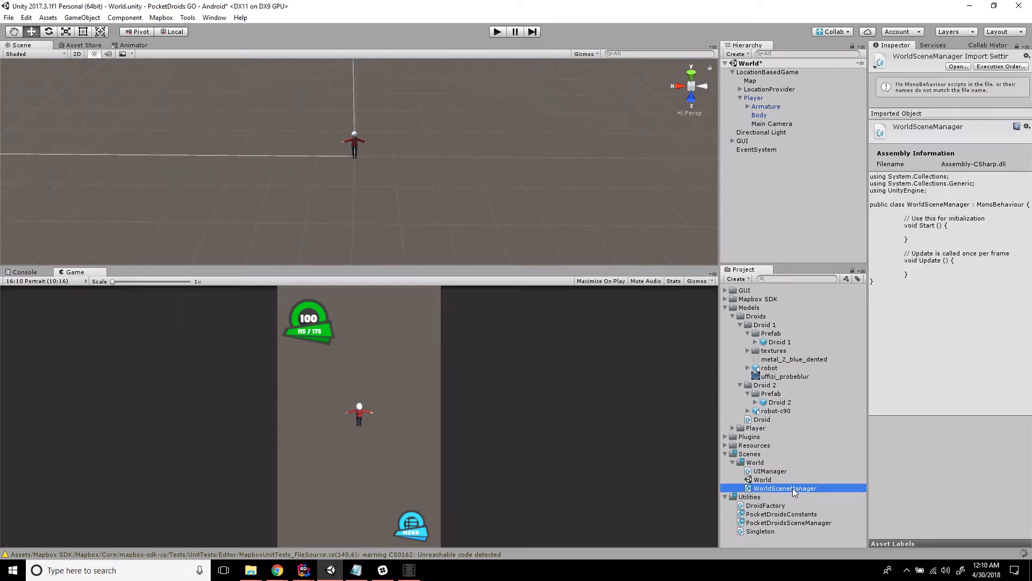
# Step: Inherit WorldSceneManager from PocketDroidsSceneManager and generate playerTapped and droidTapped overrides
pyautogui.doubleClick(784, 488)
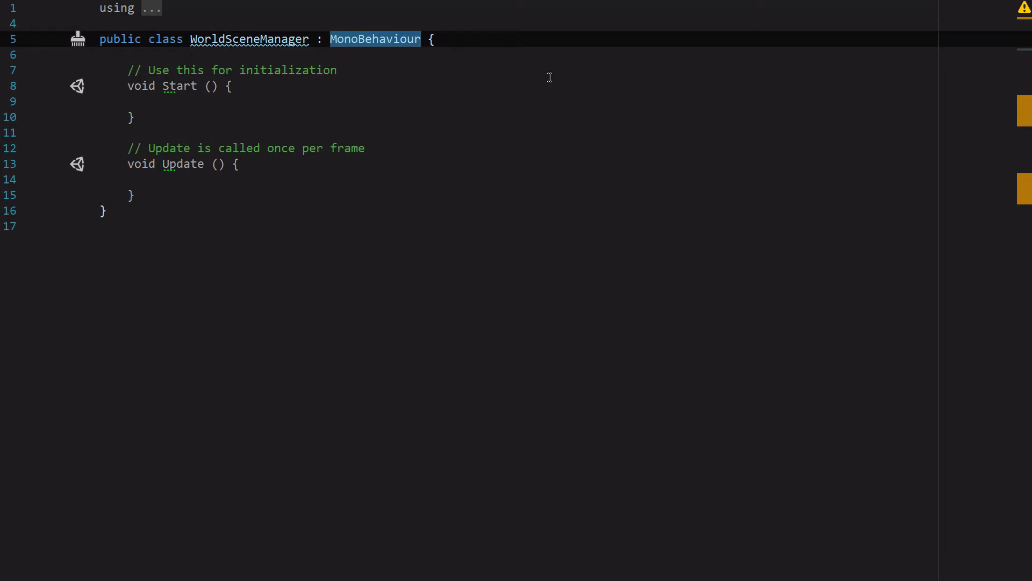
pyautogui.write('PocketDroidsSceneManager')
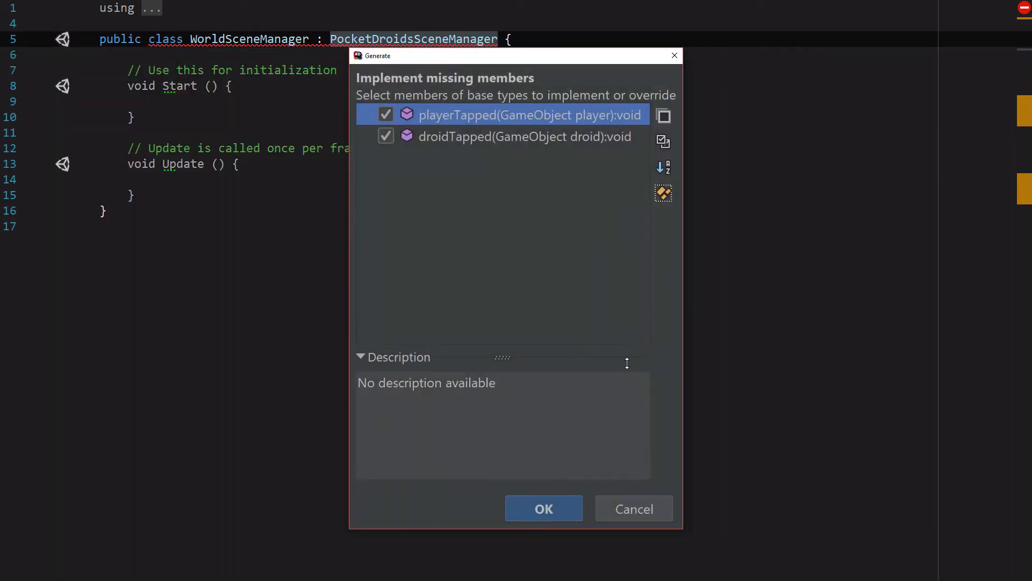
pyautogui.click(543, 508)
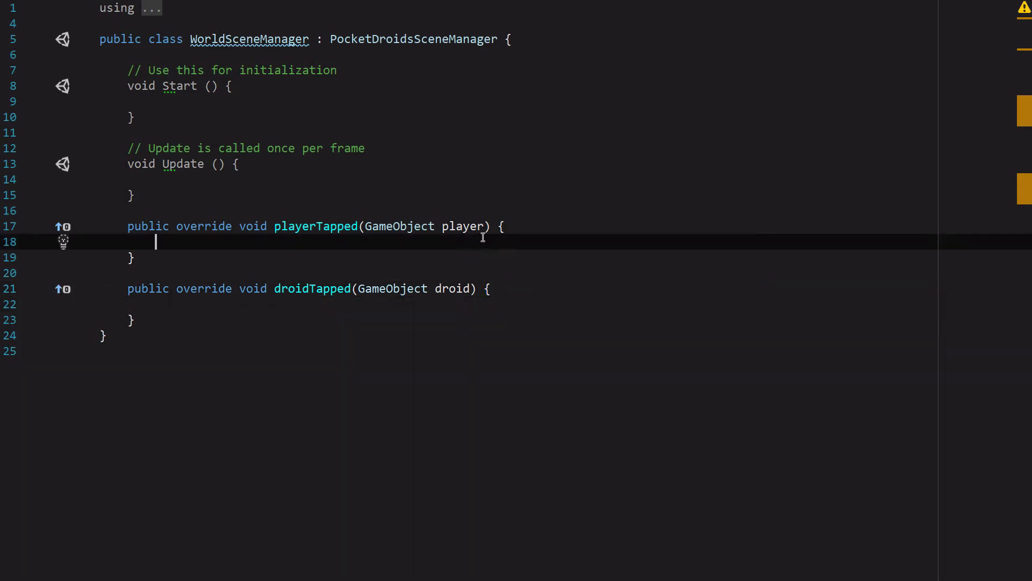
pyautogui.moveTo(422, 109)
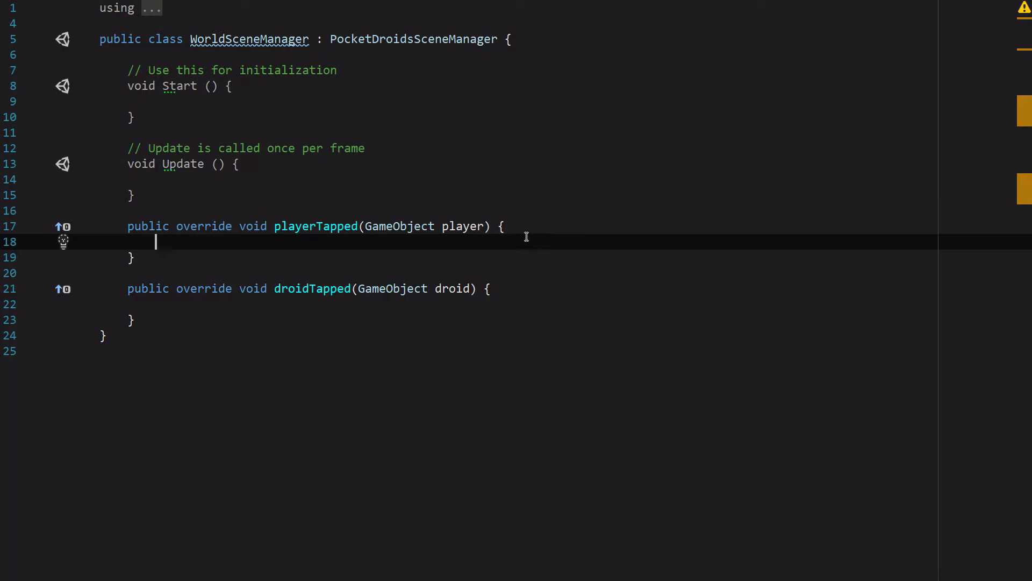
pyautogui.moveTo(481, 240)
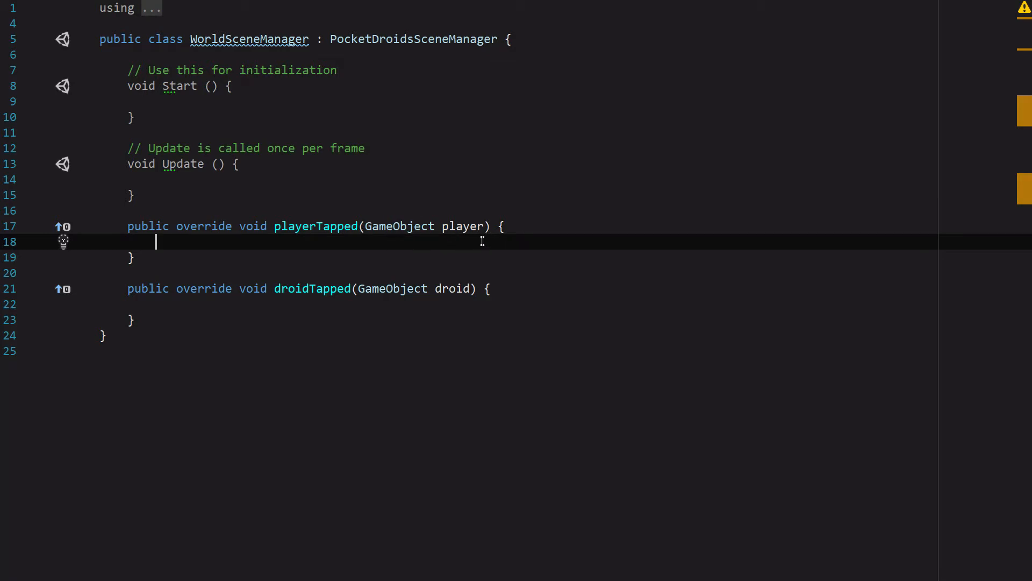
pyautogui.moveTo(324, 232)
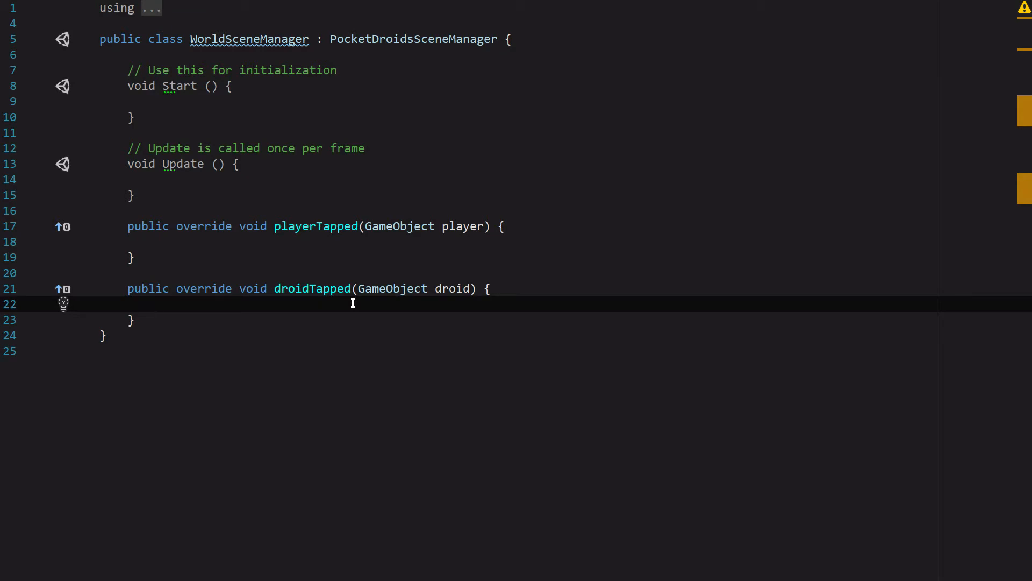
pyautogui.click(155, 303)
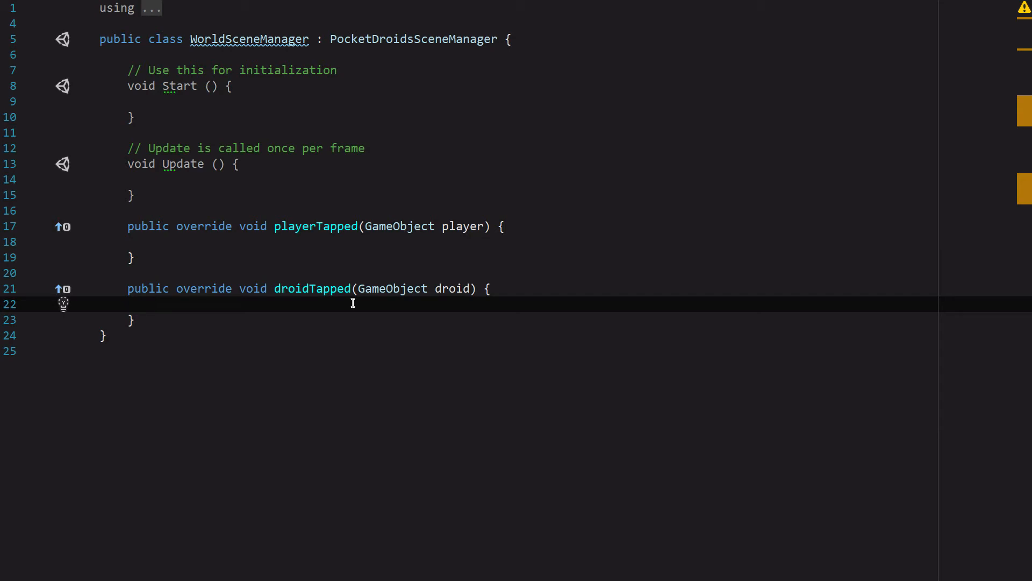
pyautogui.click(156, 304)
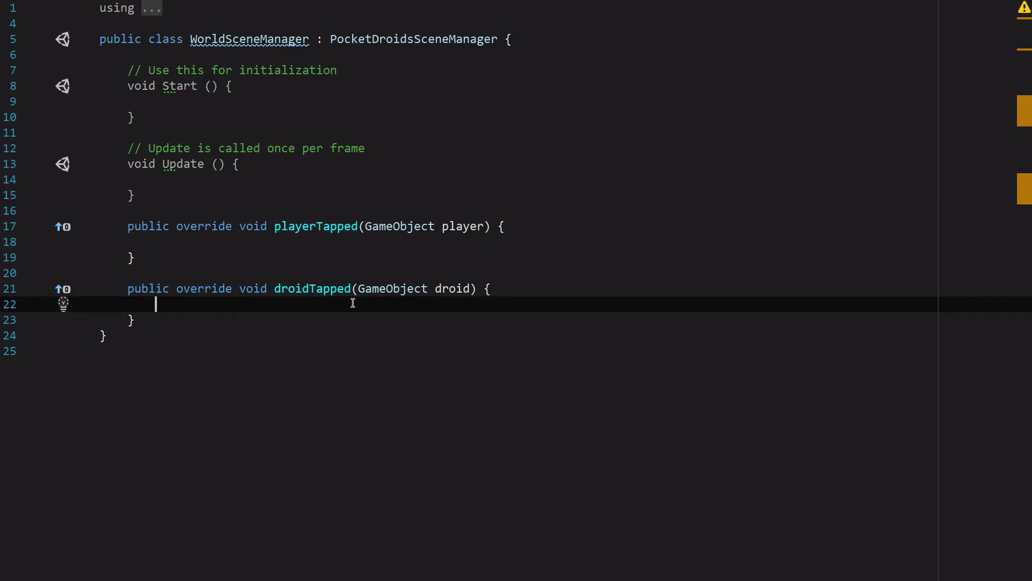
pyautogui.moveTo(322, 79)
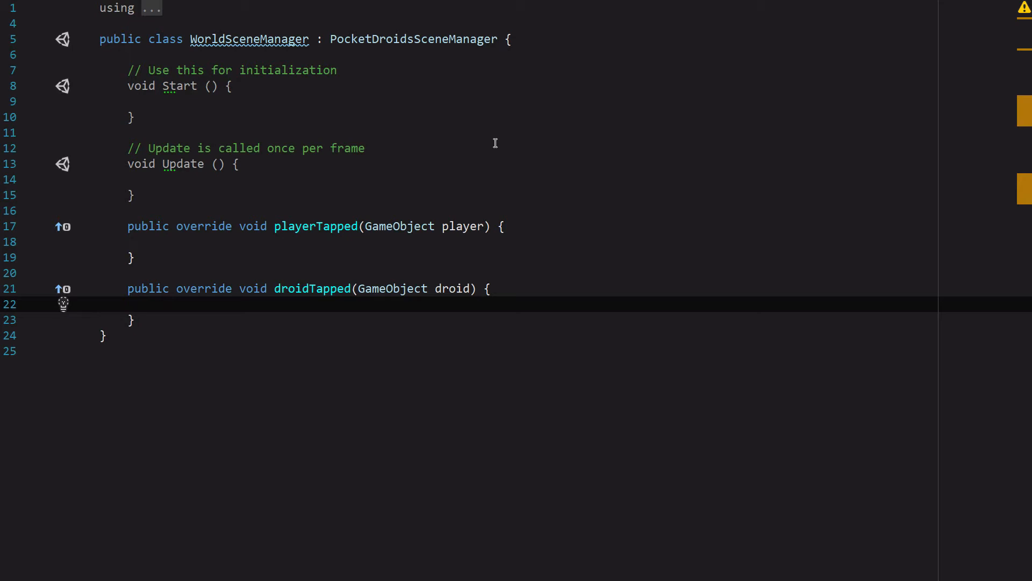
# Step: In droidTapped, call SceneManager.LoadScene with PocketDroidsConstants.SCENE_CAPTURE in additive mode
pyautogui.write('S')
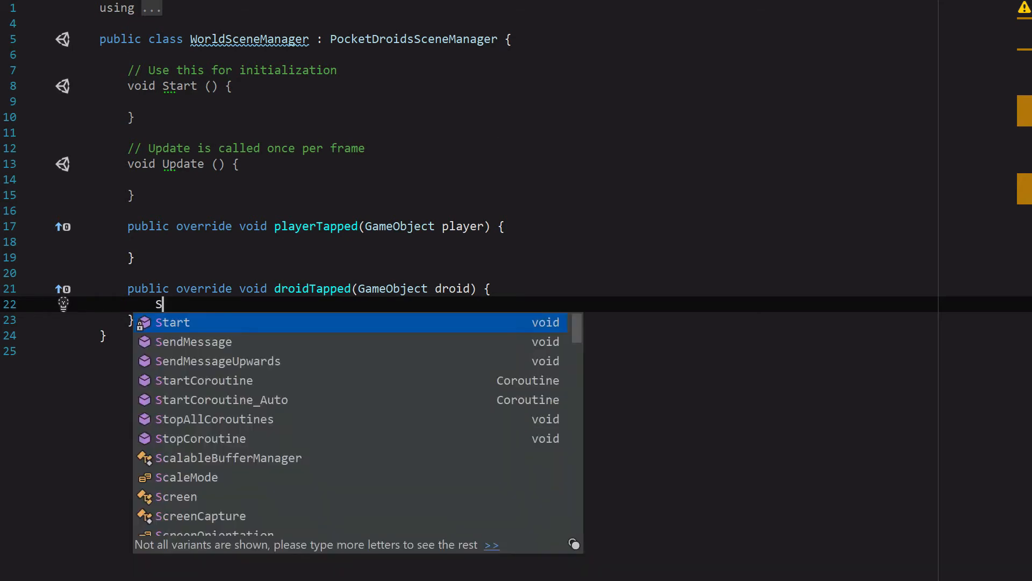
pyautogui.write('ceneManager.')
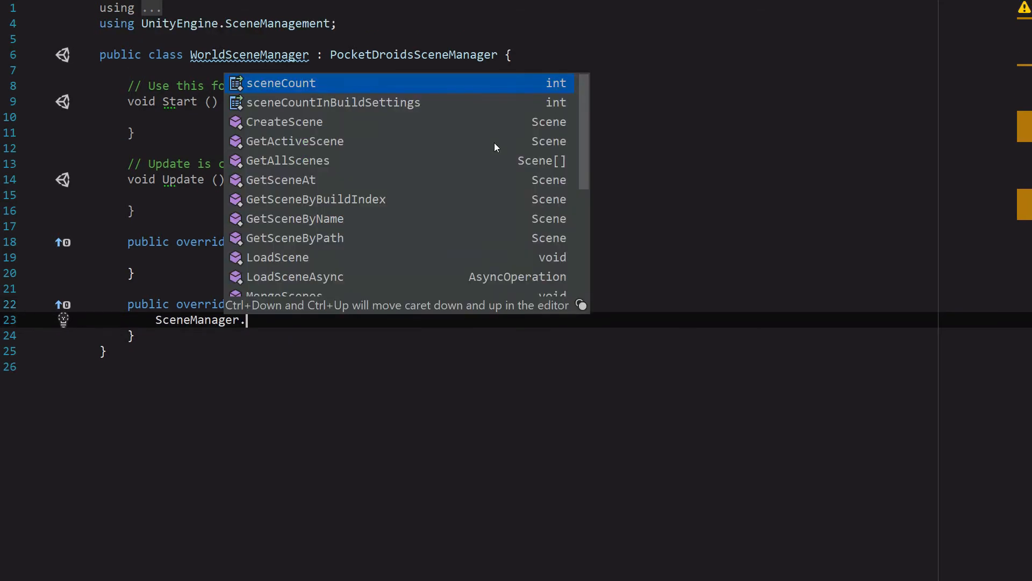
pyautogui.write('LoadScene();')
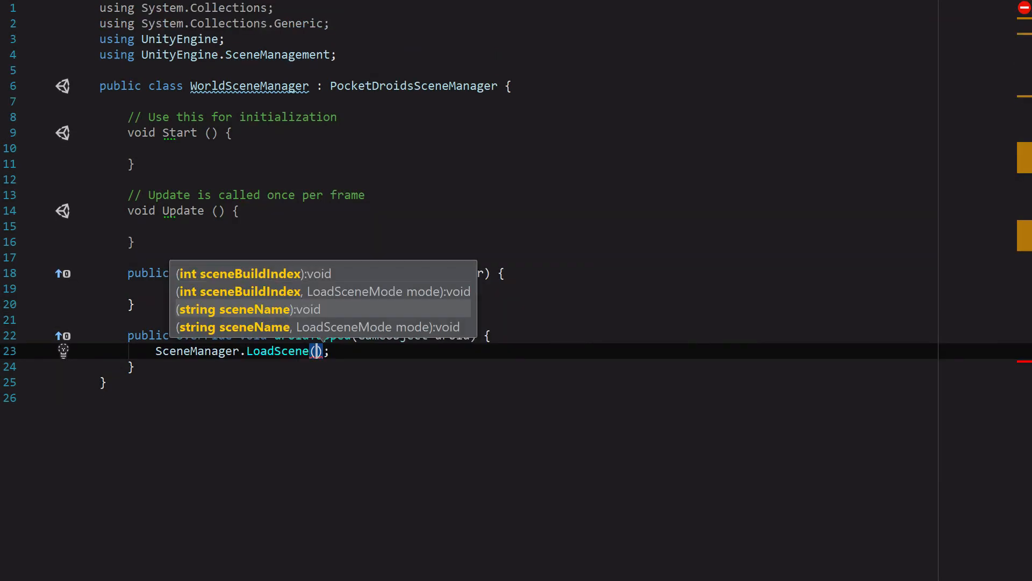
pyautogui.write('P')
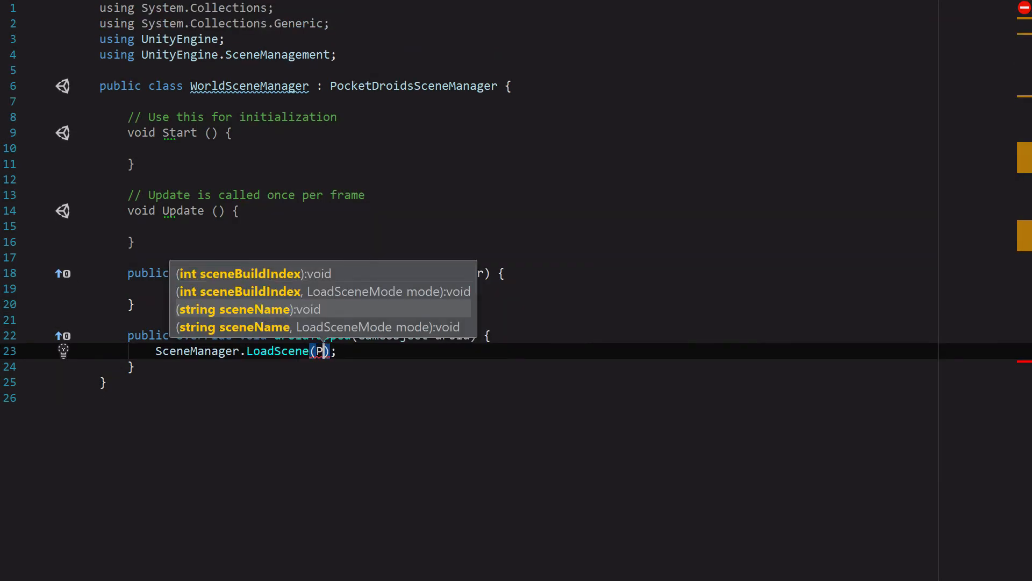
pyautogui.write('ocketDroidsConstants.SCENE_CAPTURE, LoadSceneMode.Additive')
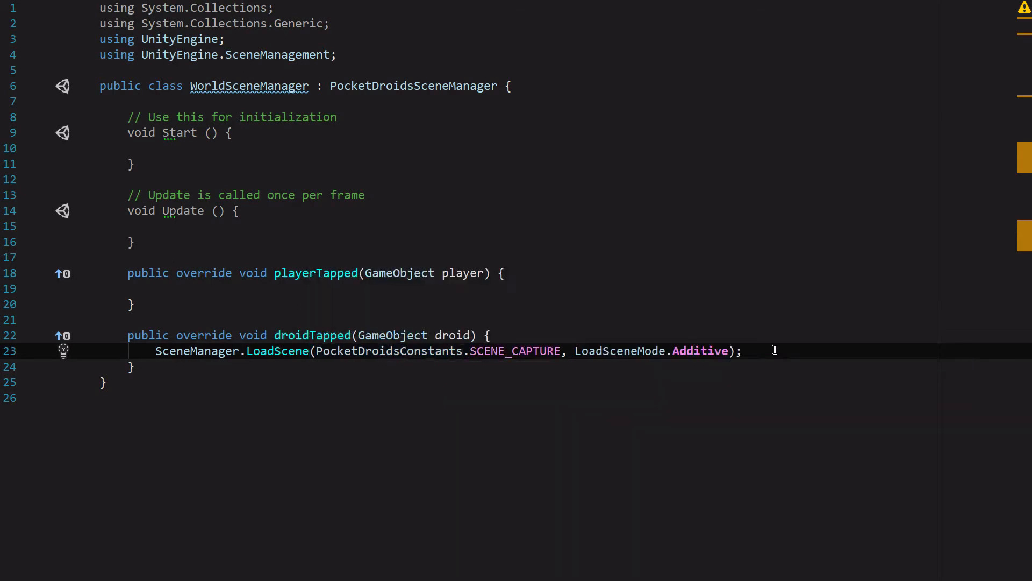
pyautogui.moveTo(464, 470)
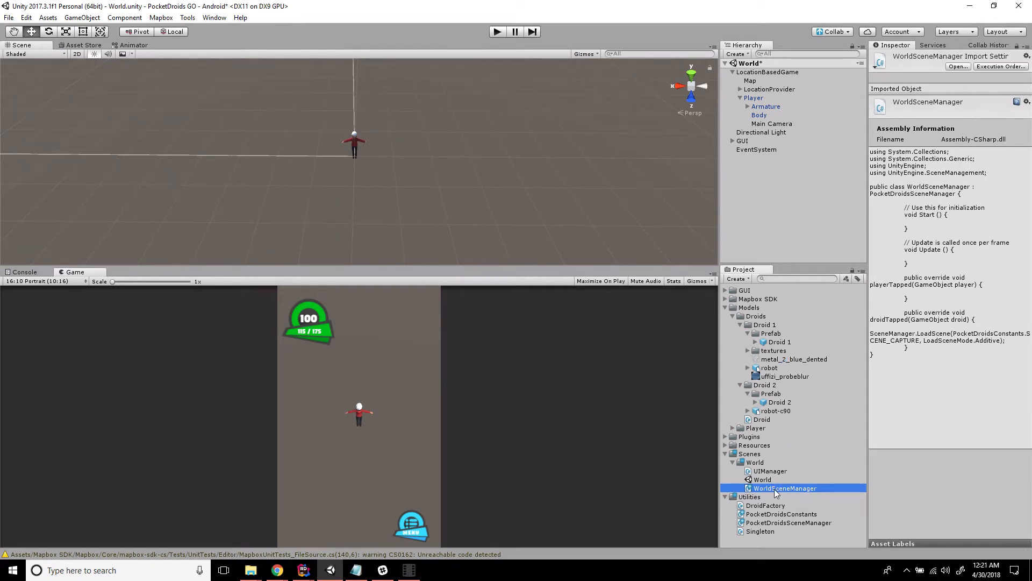
# Step: Inspect Main Camera's Droid Factory and World Scene Manager components, then the Droid 1 prefab
pyautogui.click(772, 123)
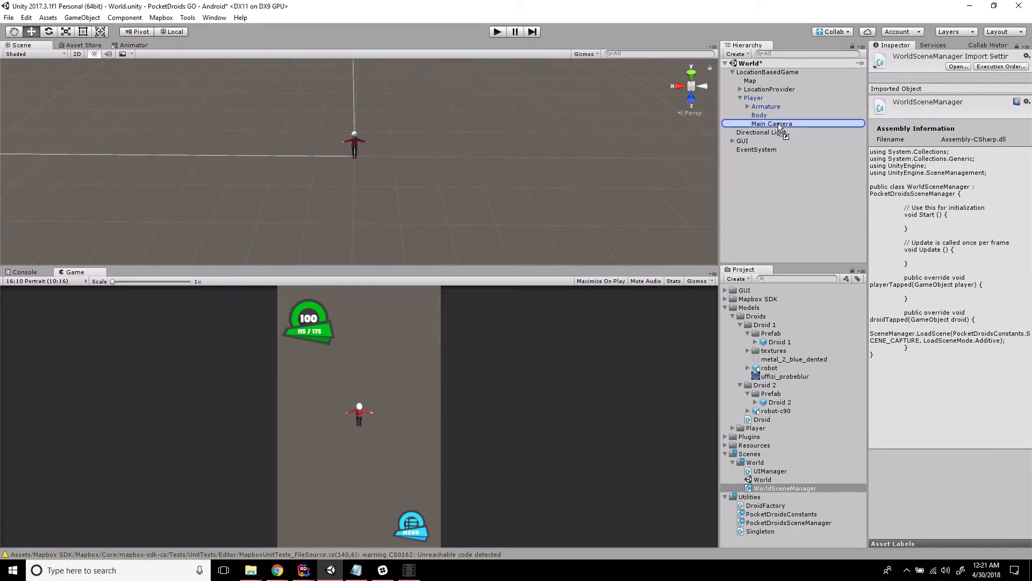
pyautogui.click(771, 123)
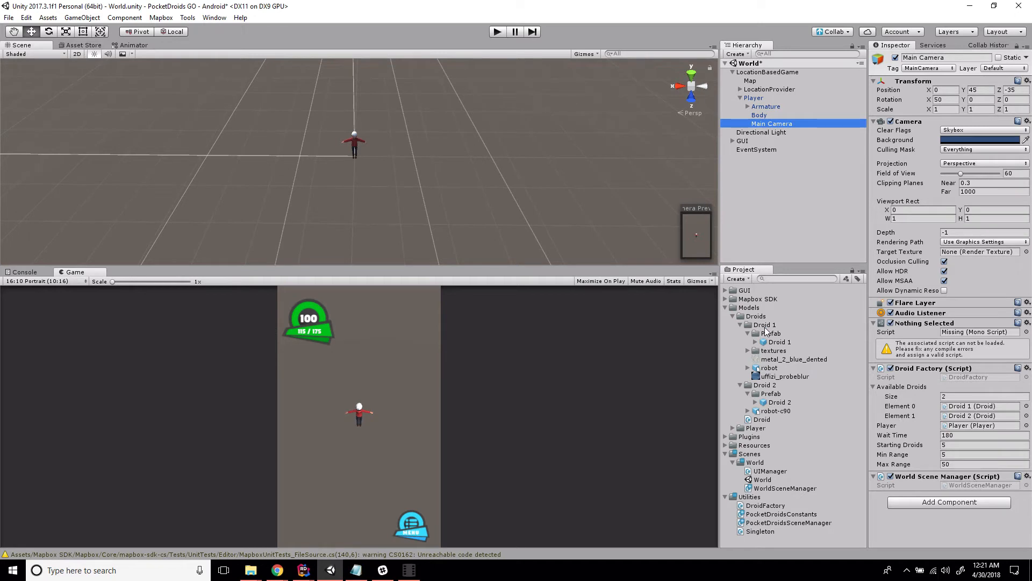
pyautogui.moveTo(775, 348)
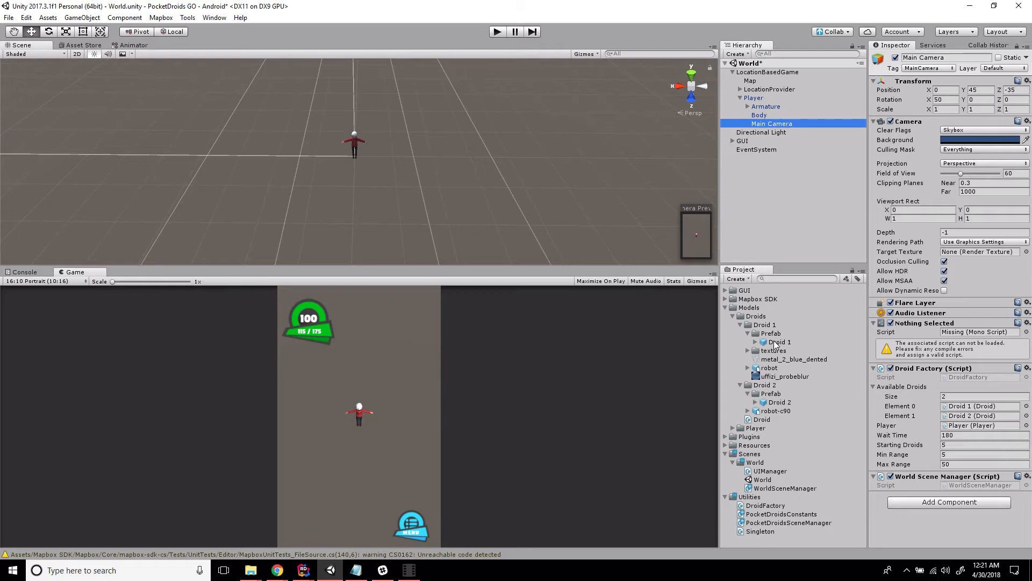
pyautogui.click(762, 419)
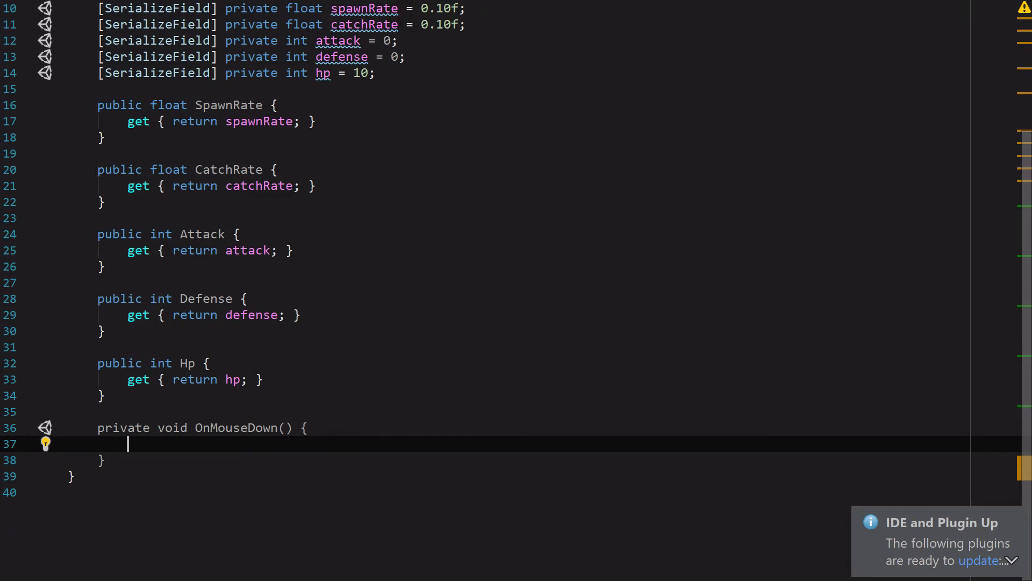
# Step: In OnMouseDown, gather PocketDroidsSceneManager[] managers via FindObjectsOfType and loop over them
pyautogui.write('PocketDroidsSceneManager')
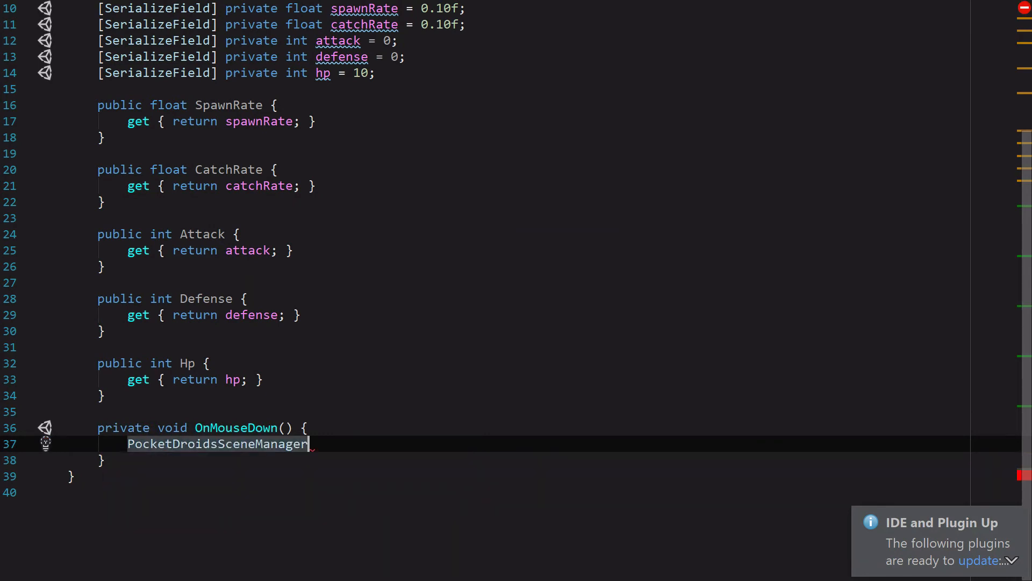
pyautogui.write('[] managers')
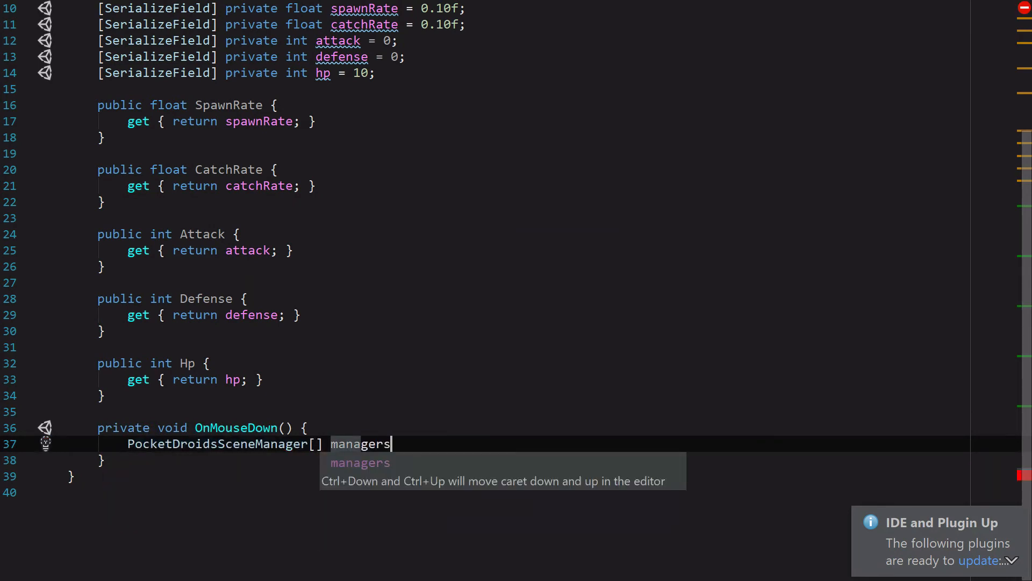
pyautogui.write('= Find')
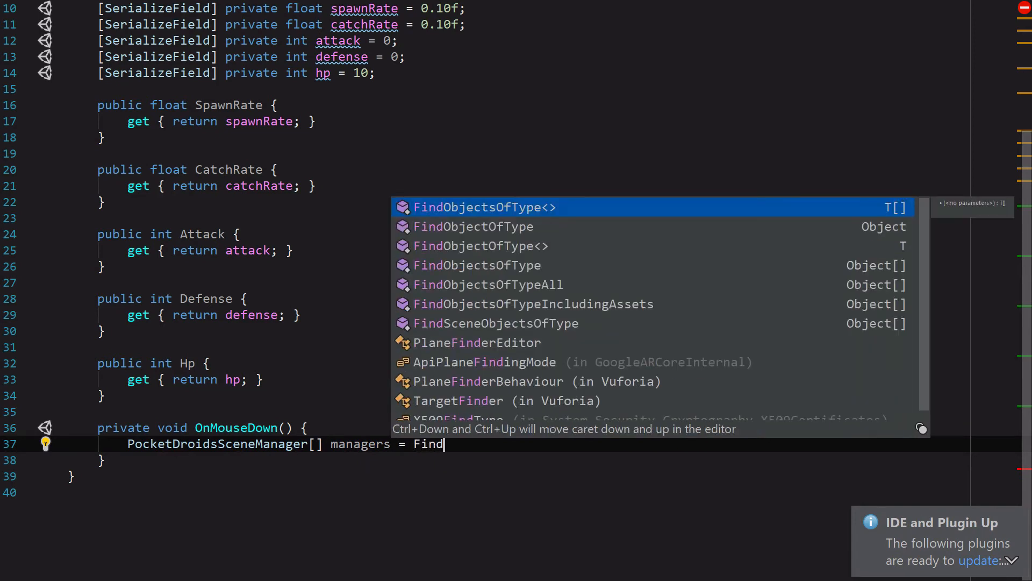
pyautogui.write('Objecs')
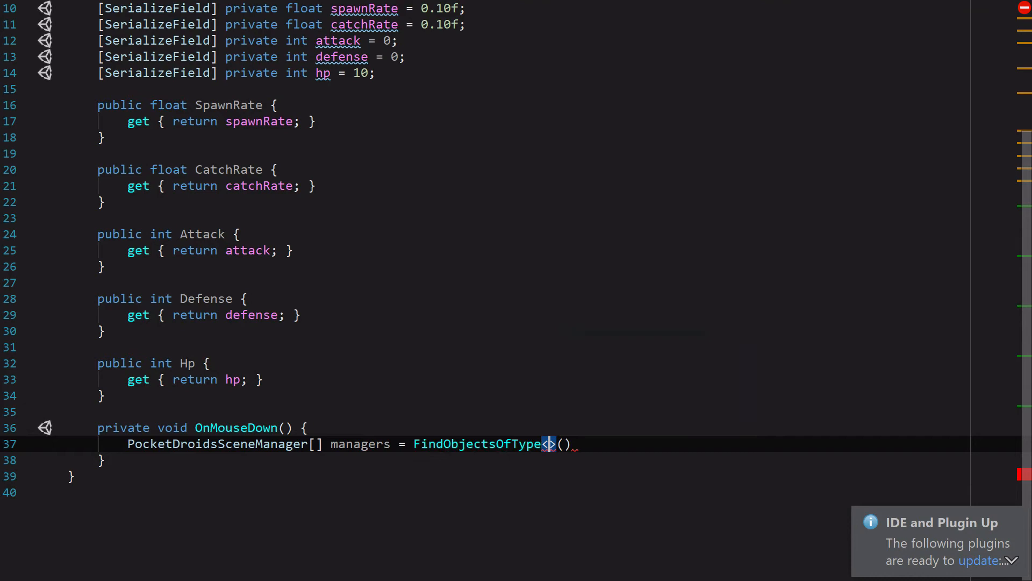
pyautogui.write('PocketDroidsSceneManager')
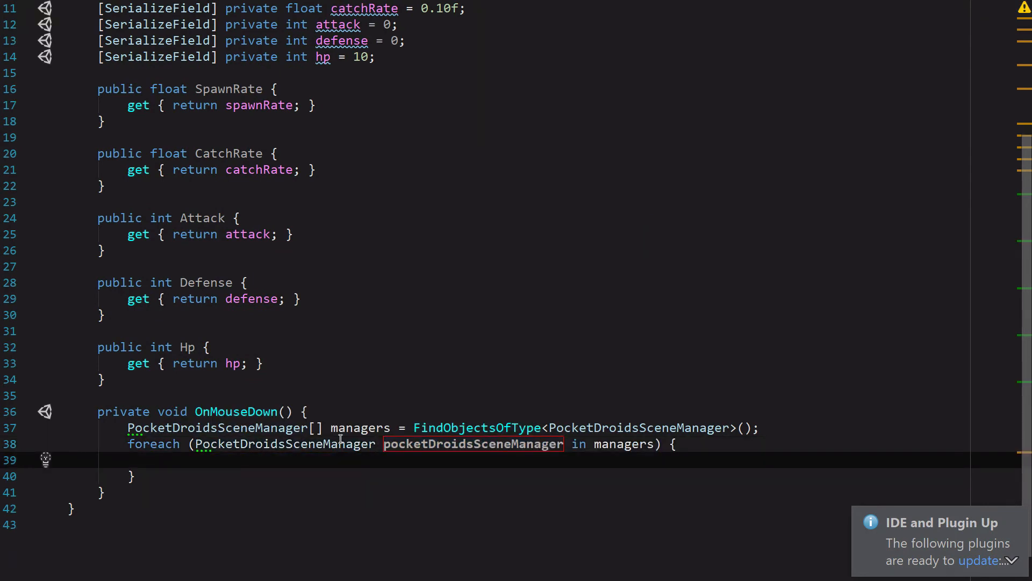
# Step: For each active manager, call droidTapped(this.gameObject)
pyautogui.write('if (p')
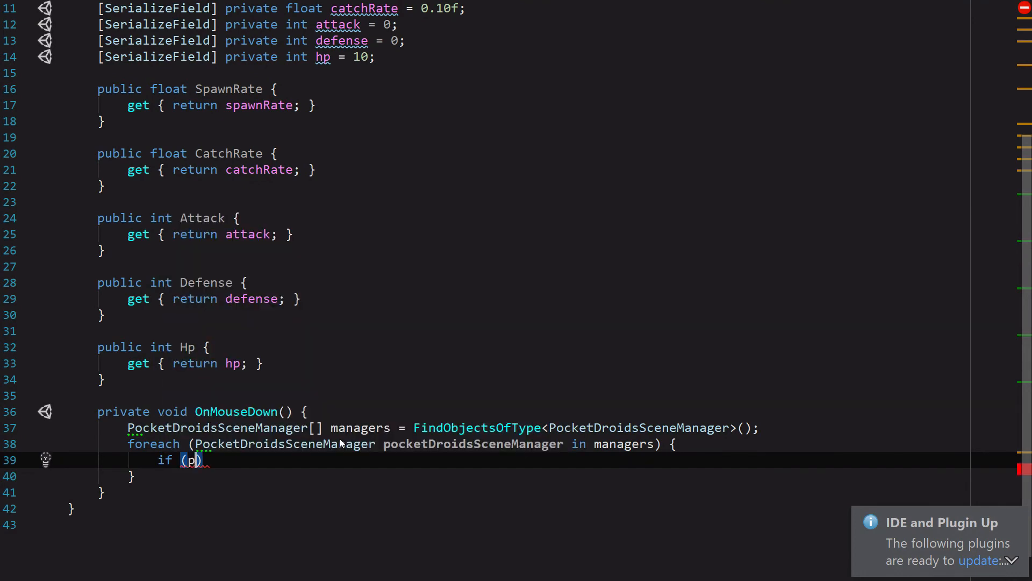
pyautogui.write('ocketDroidsSceneManager.')
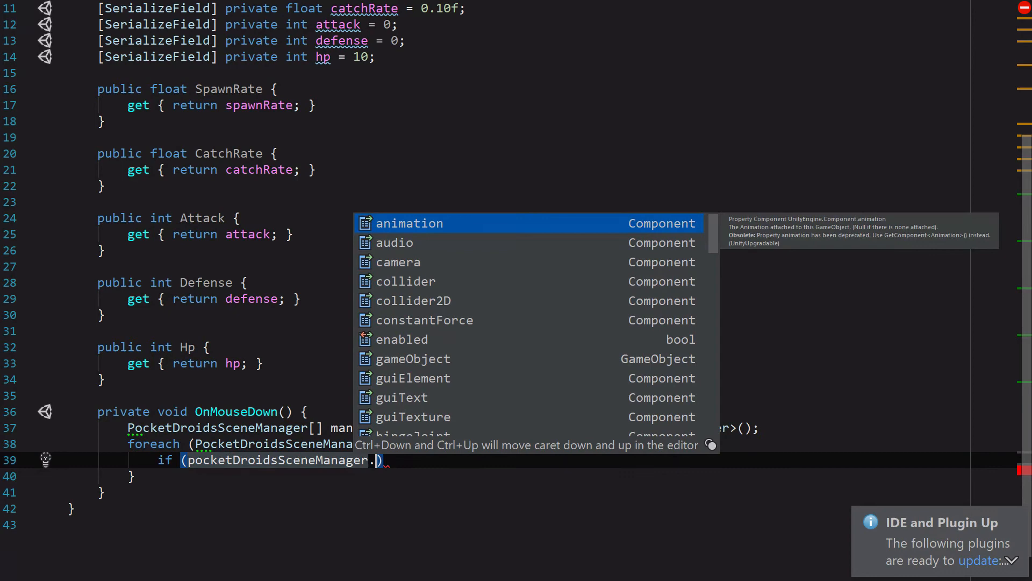
pyautogui.write('gameObject.activeSelf')
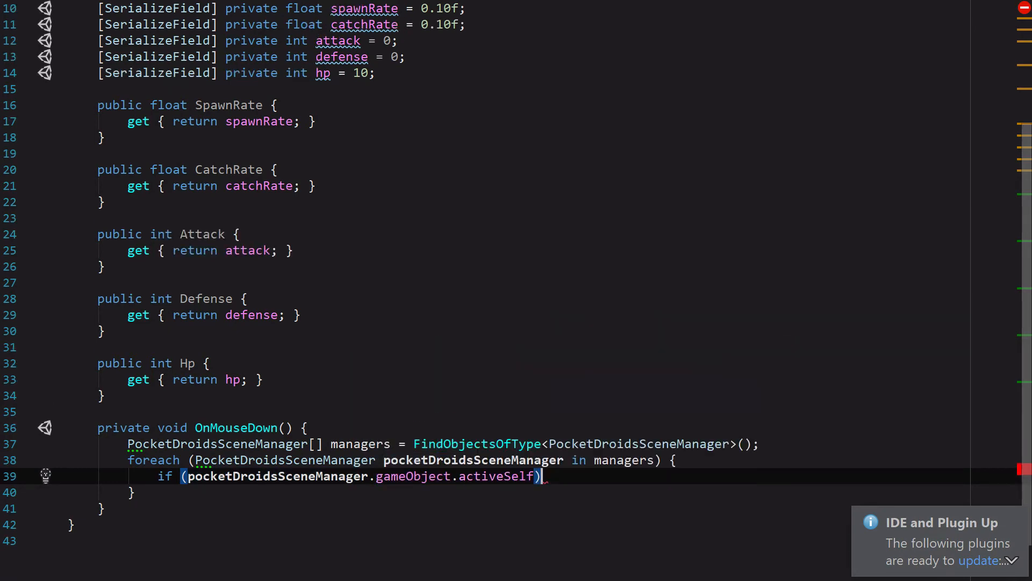
pyautogui.write('po')
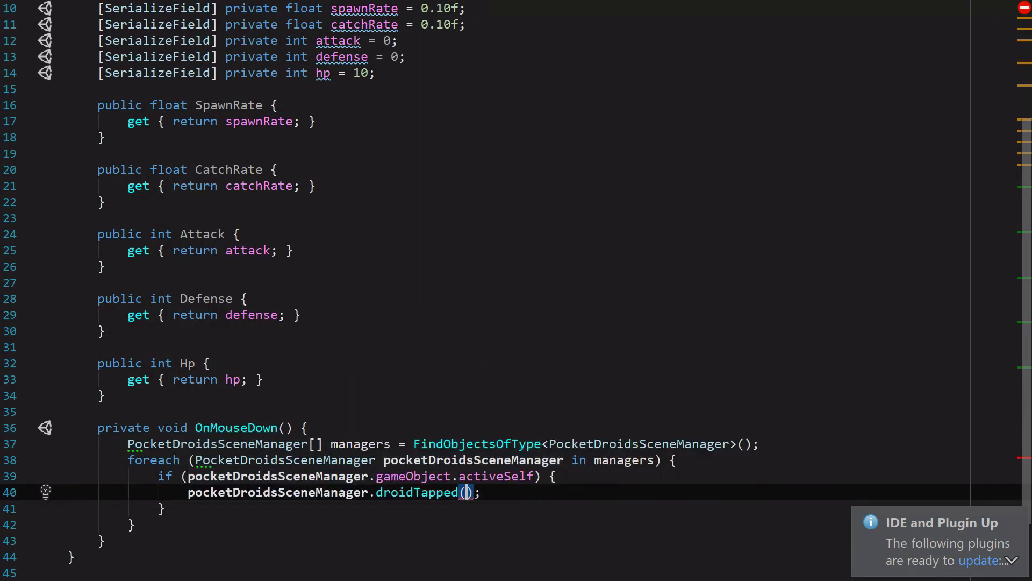
pyautogui.write('this')
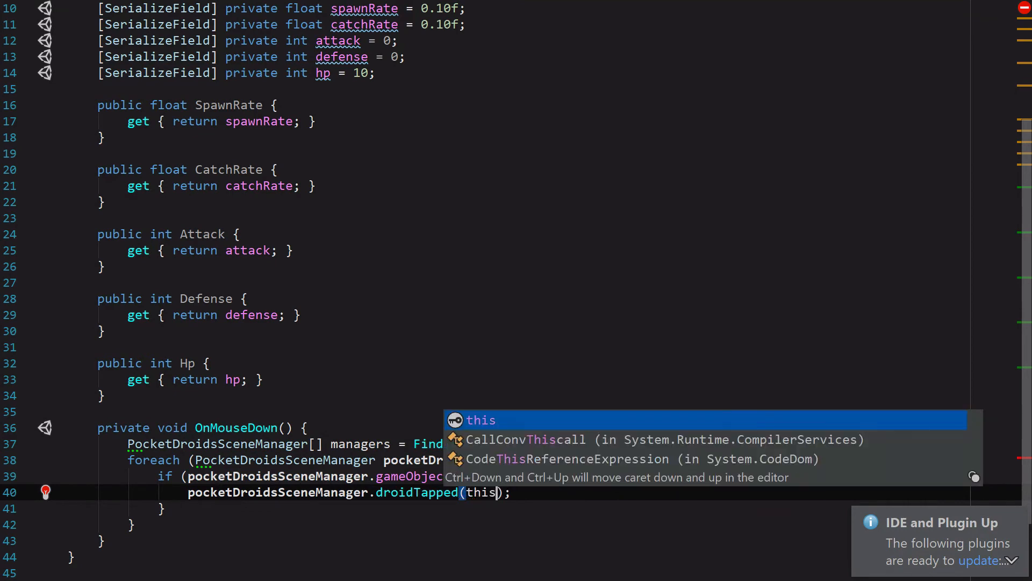
pyautogui.write('.ga')
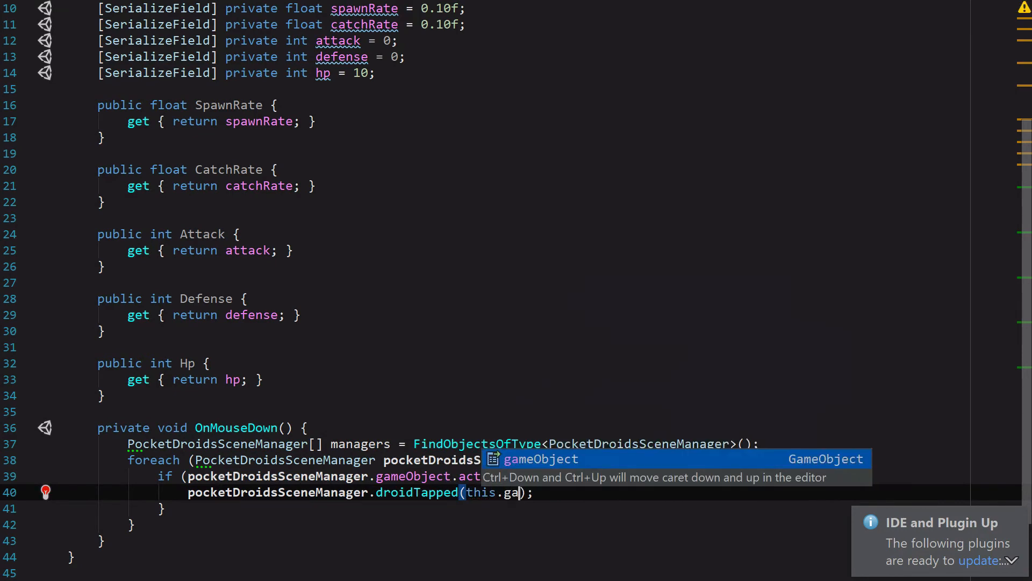
pyautogui.write('meO')
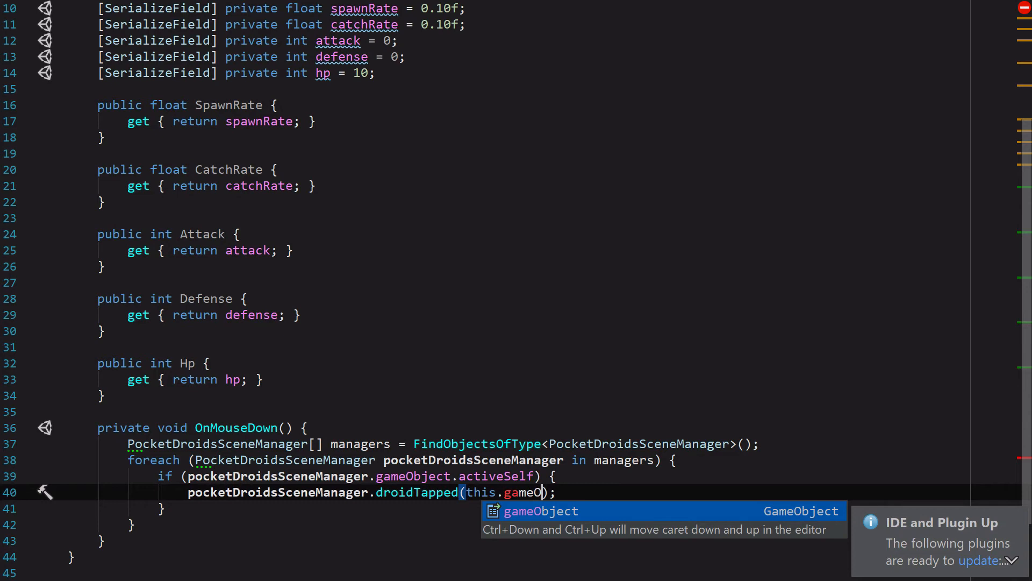
pyautogui.press('Tab')
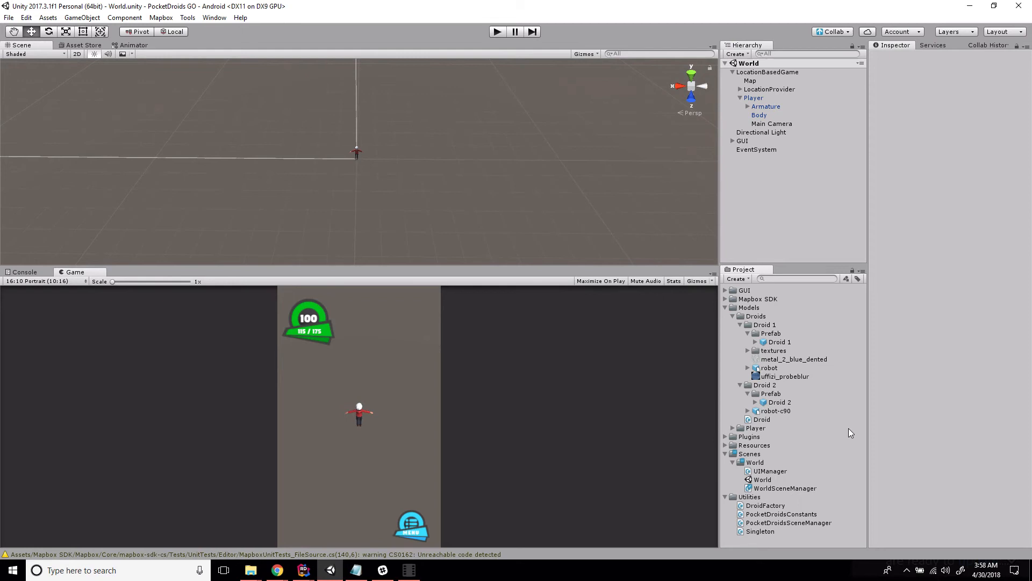
pyautogui.moveTo(771, 508)
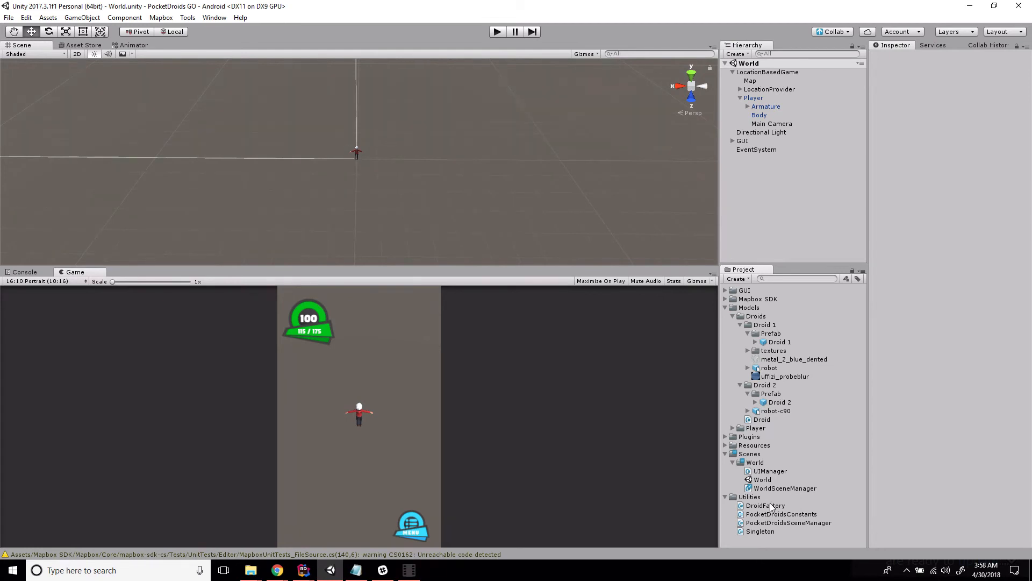
# Step: In DroidFactory, initialize the private liveDroids field as a new List<Droid>()
pyautogui.doubleClick(766, 504)
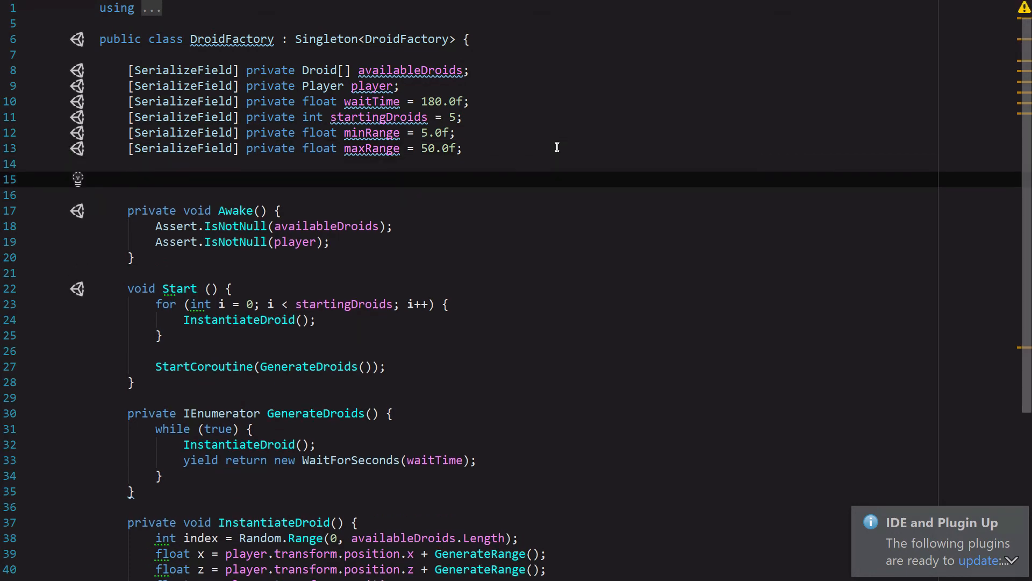
pyautogui.write('private')
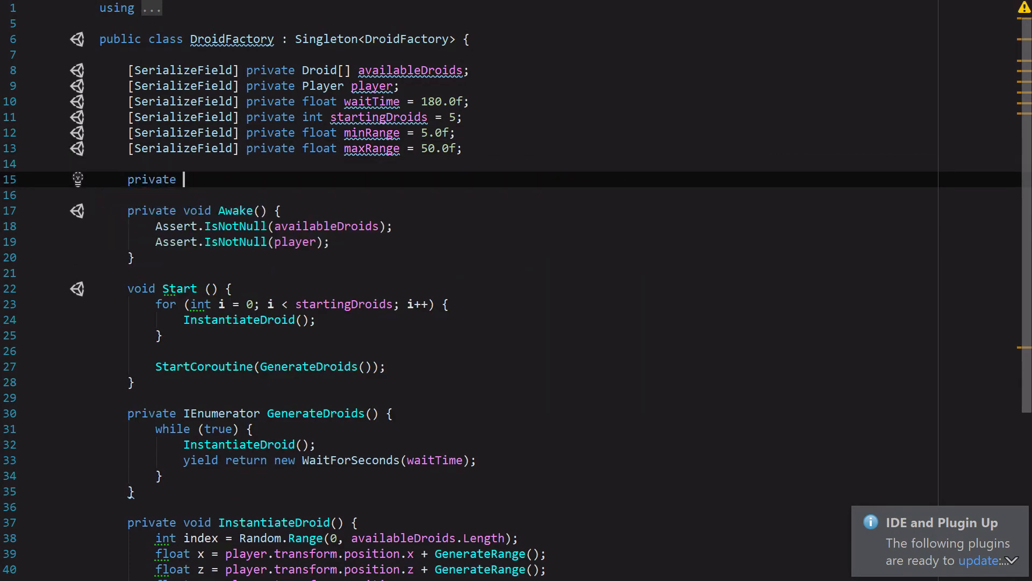
pyautogui.write('List<Droid>')
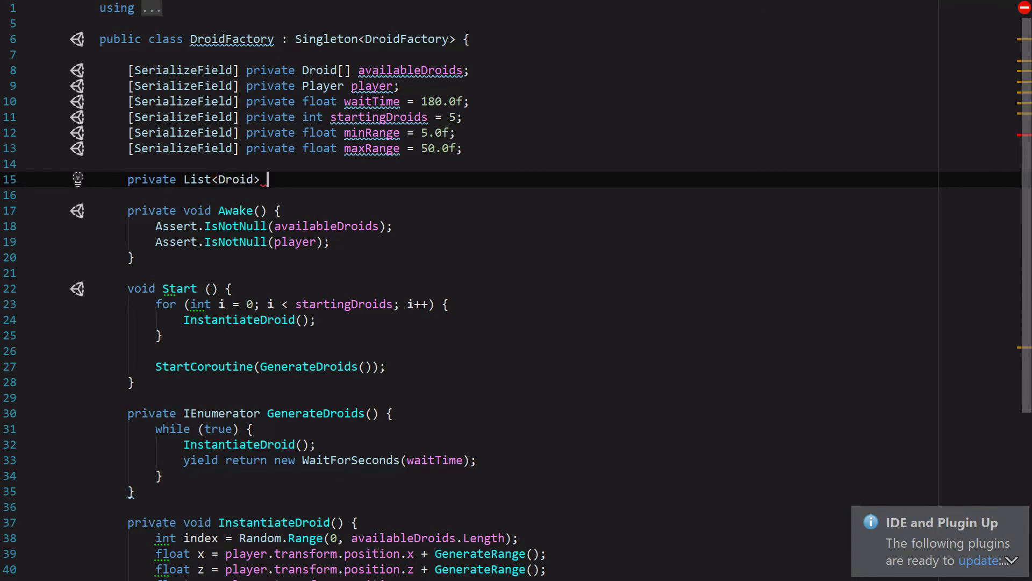
pyautogui.write('liveDroids =')
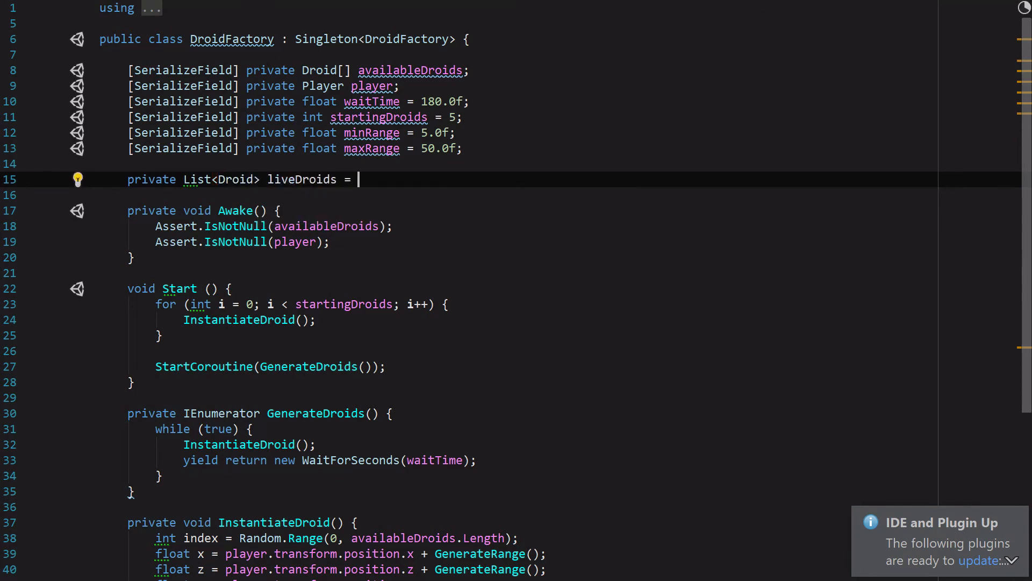
pyautogui.write('new Lize')
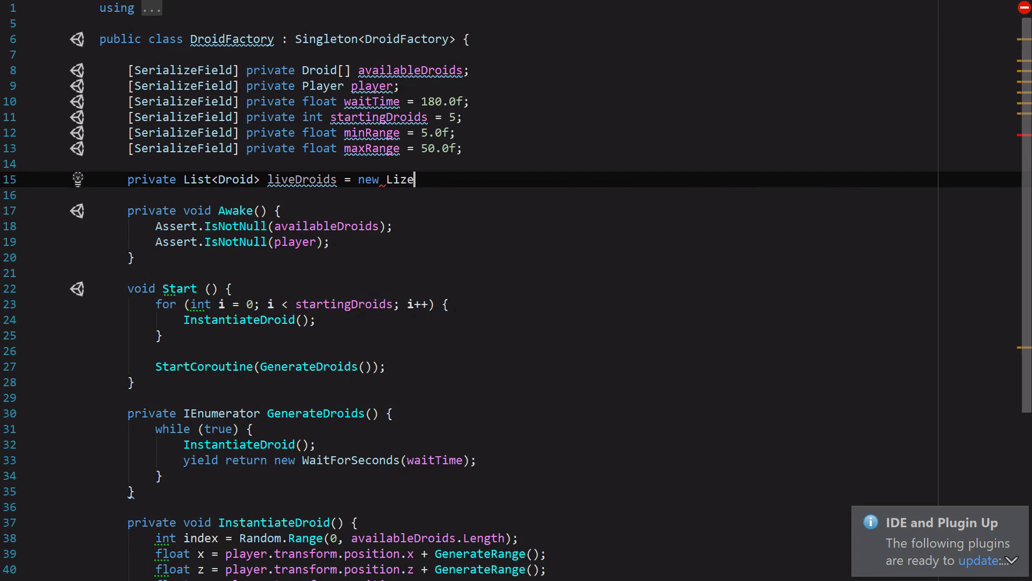
pyautogui.write('List<')
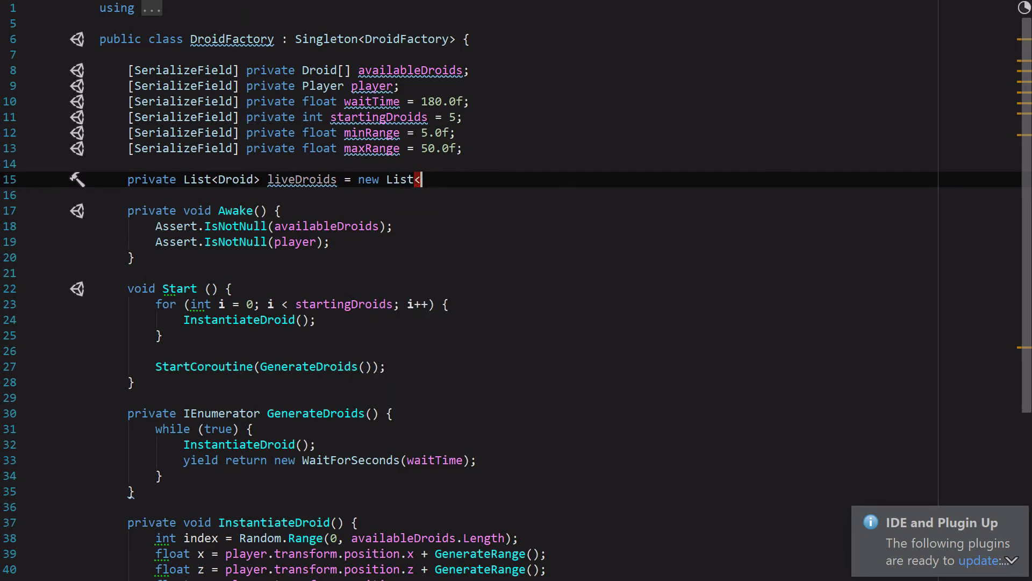
pyautogui.write('Droid.();')
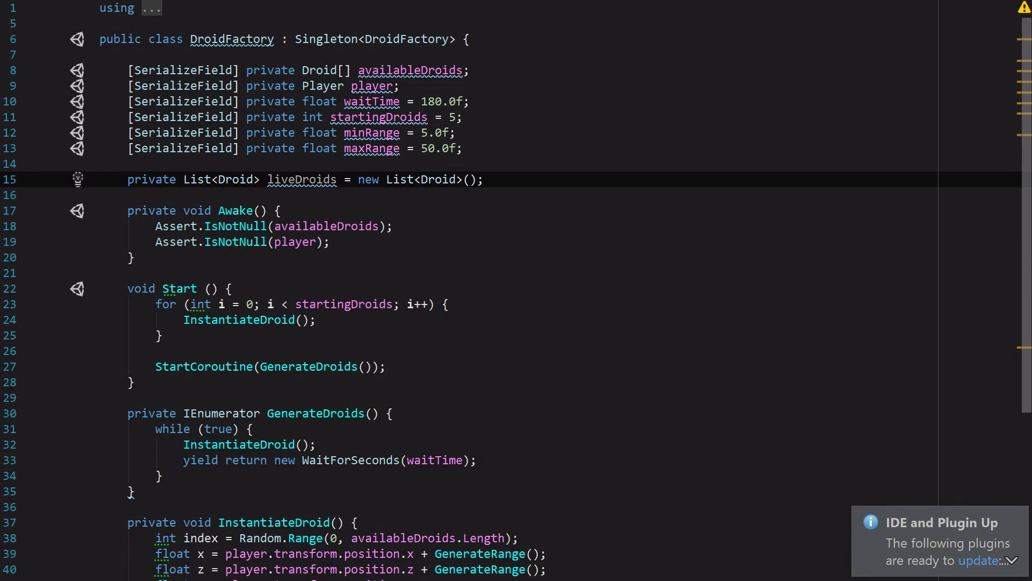
# Step: Add a private _selectedDroid field plus LiveDroids and SelectedDroid getter properties
pyautogui.write('private D')
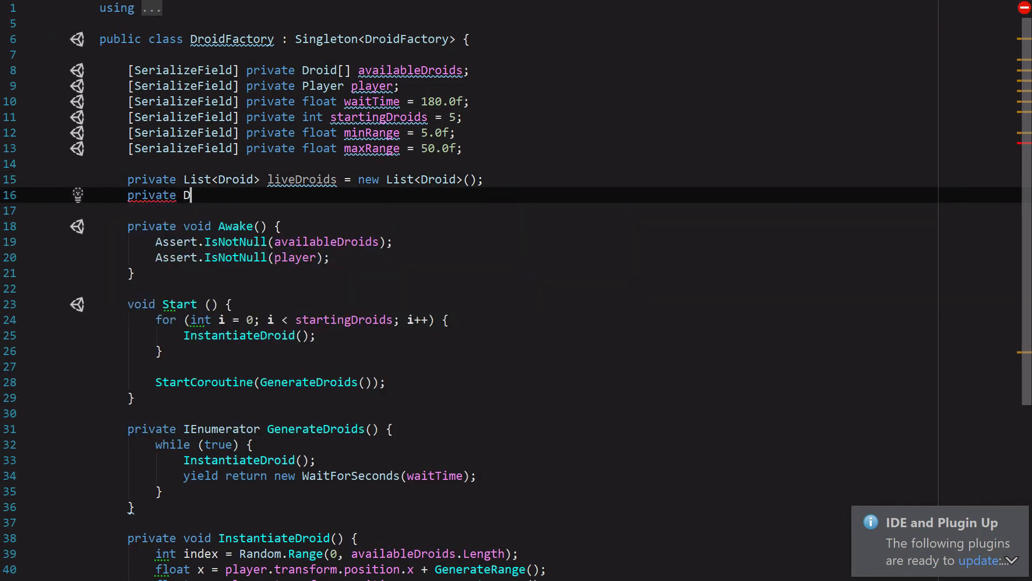
pyautogui.write('roid _selec')
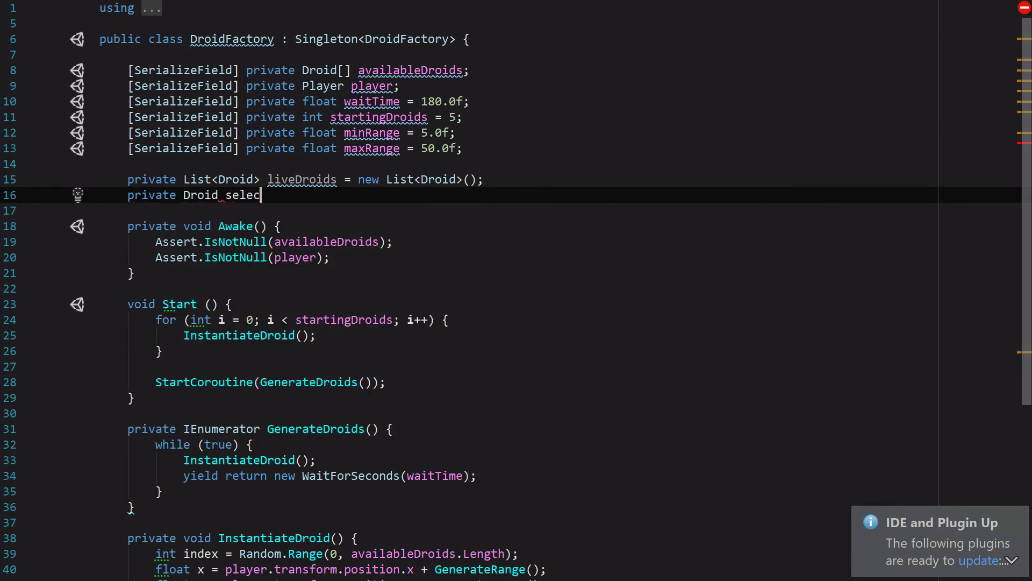
pyautogui.write('tedDroid;')
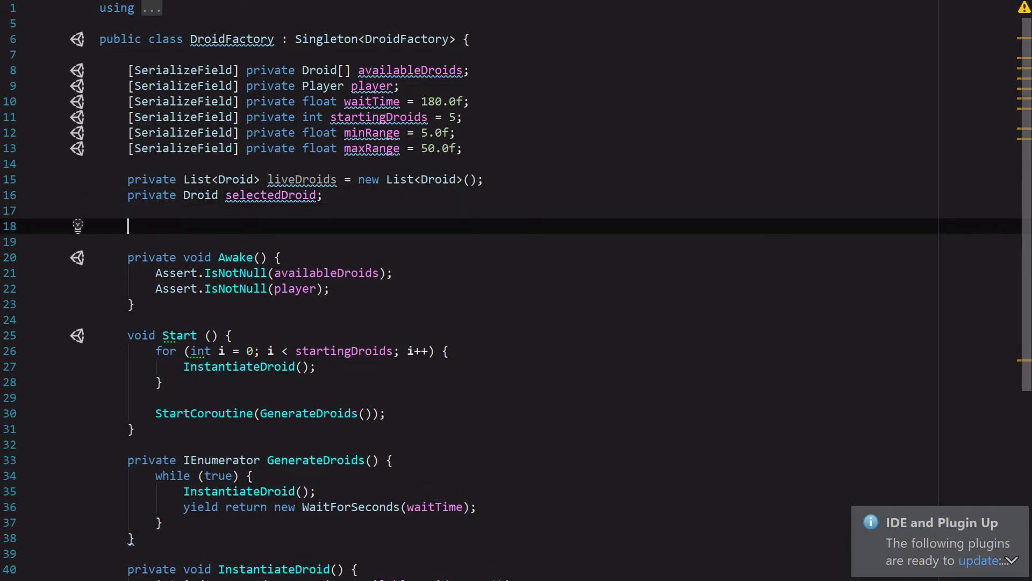
pyautogui.write('LiveDroids {')
pyautogui.write('get { return liveDroids; ')
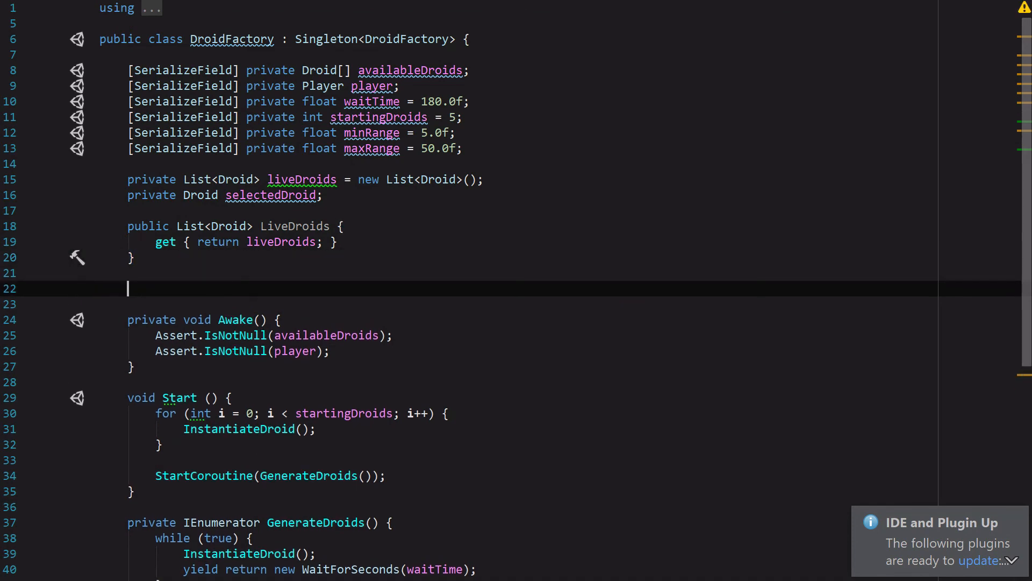
pyautogui.write('Sele')
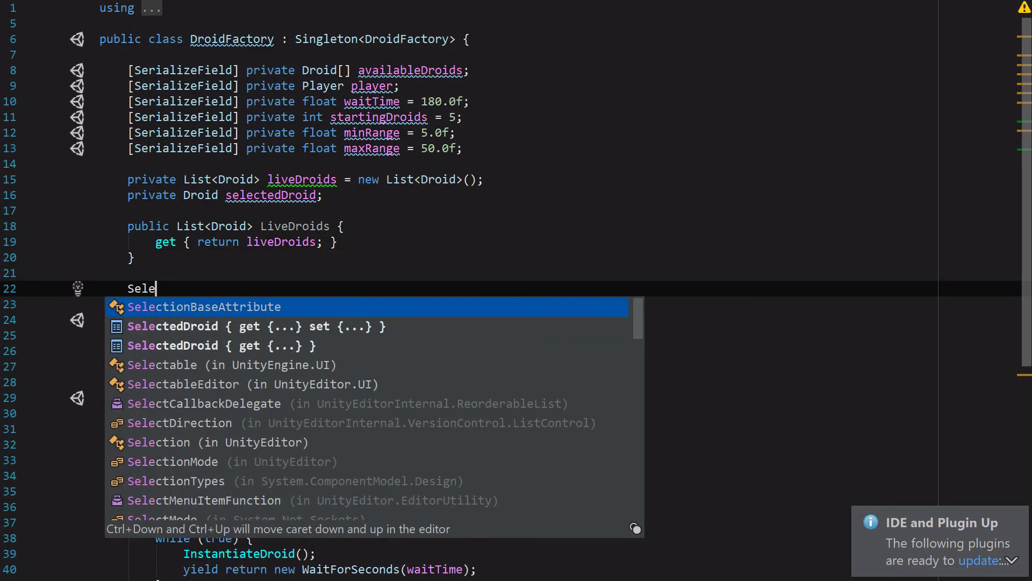
pyautogui.write('ctedDroid {')
pyautogui.write('get { return selectedDroid; }')
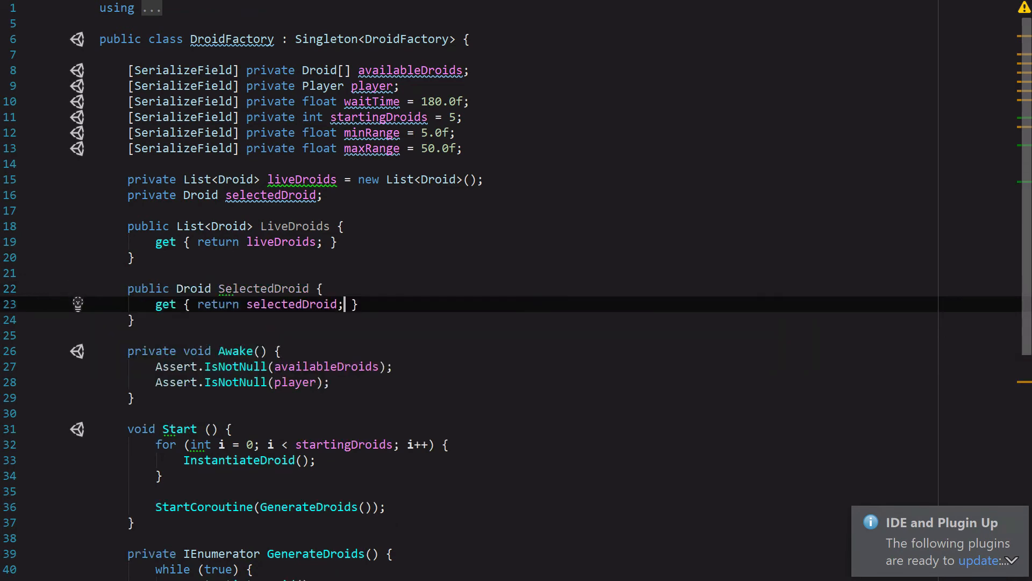
# Step: Wrap InstantiateDroid's Instantiate call in liveDroids.Add(...) so each spawned droid is tracked
pyautogui.scroll(-3)
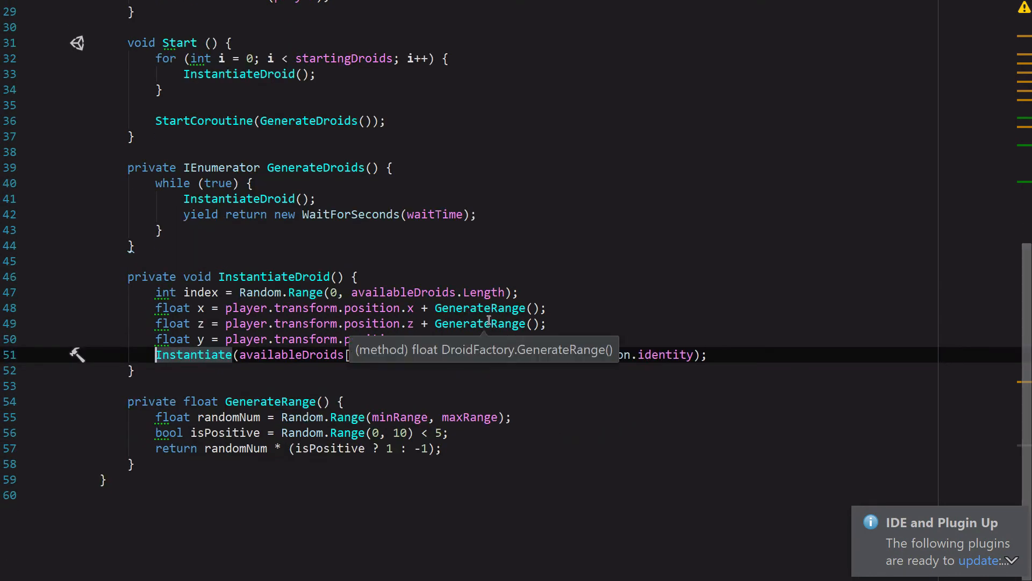
pyautogui.write('Liv')
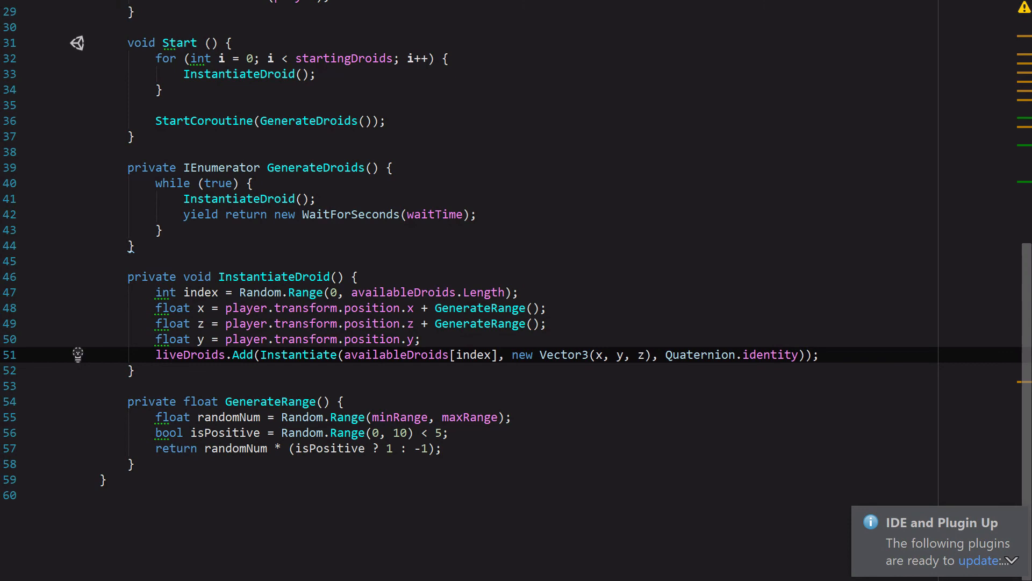
pyautogui.scroll(3)
pyautogui.write('public D')
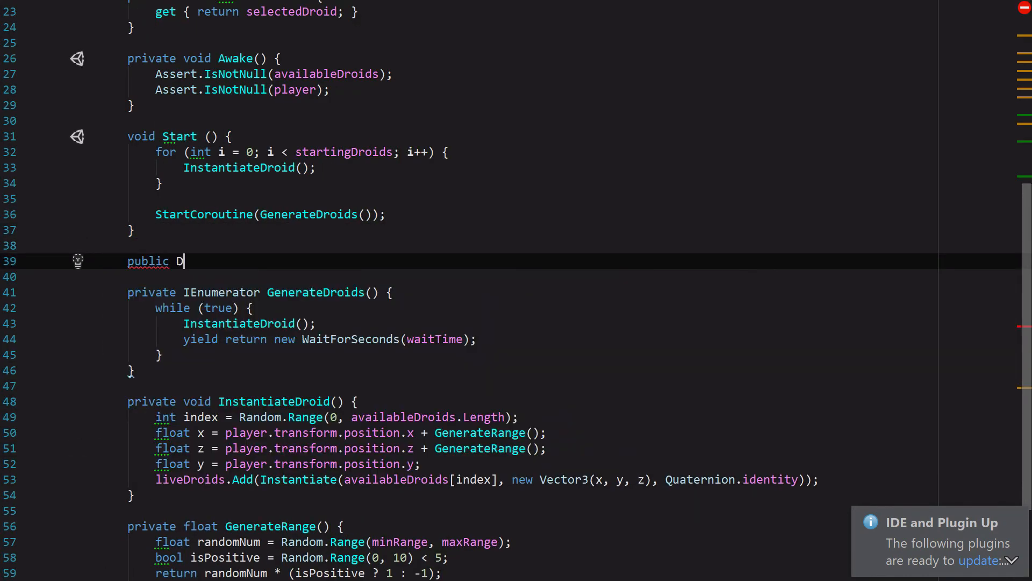
# Step: Write public void DroidWasSelected(Droid droid) that sets selectedDroid = droid
pyautogui.write('roidWasSelec')
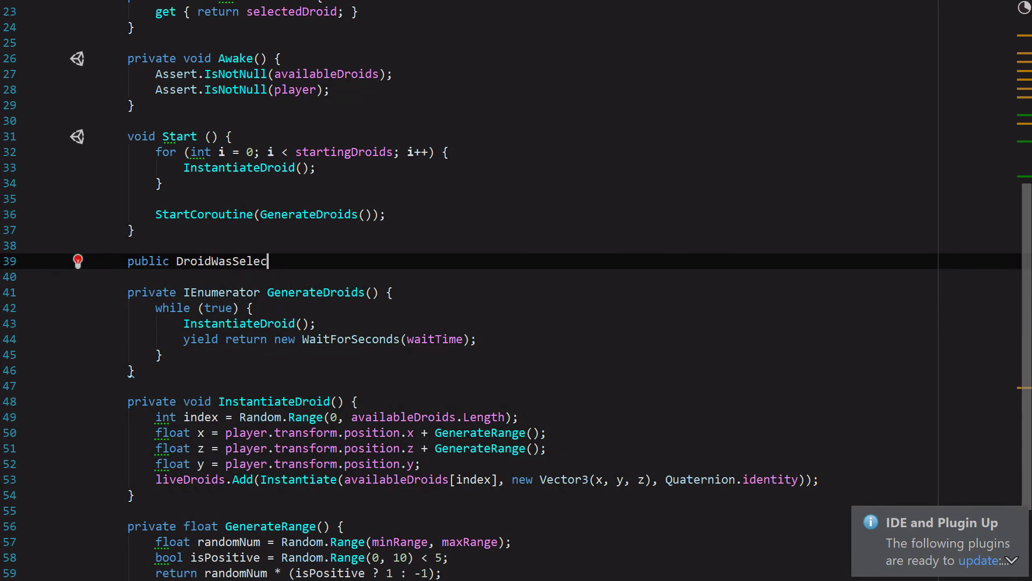
pyautogui.write('ted()')
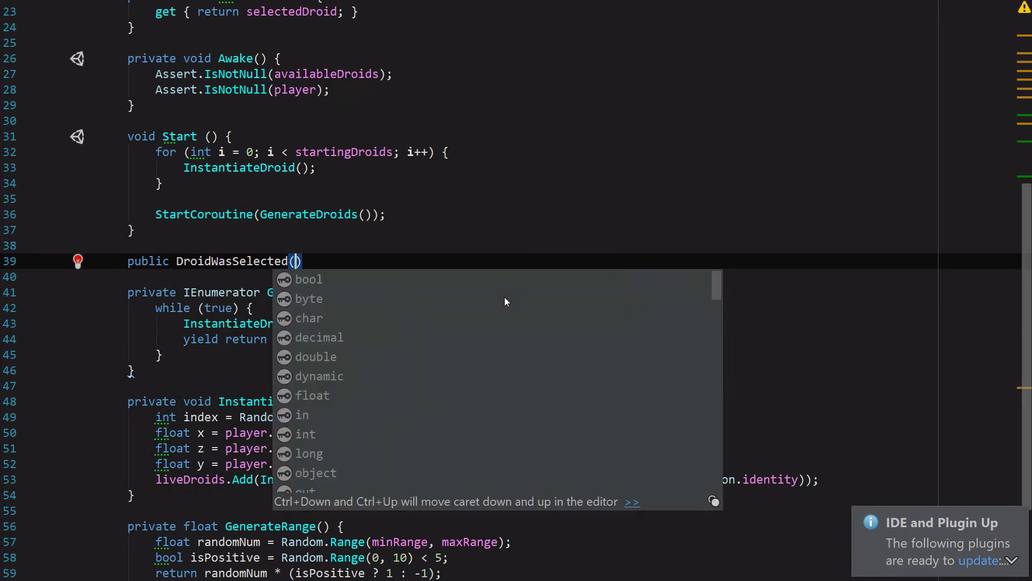
pyautogui.write('Droid')
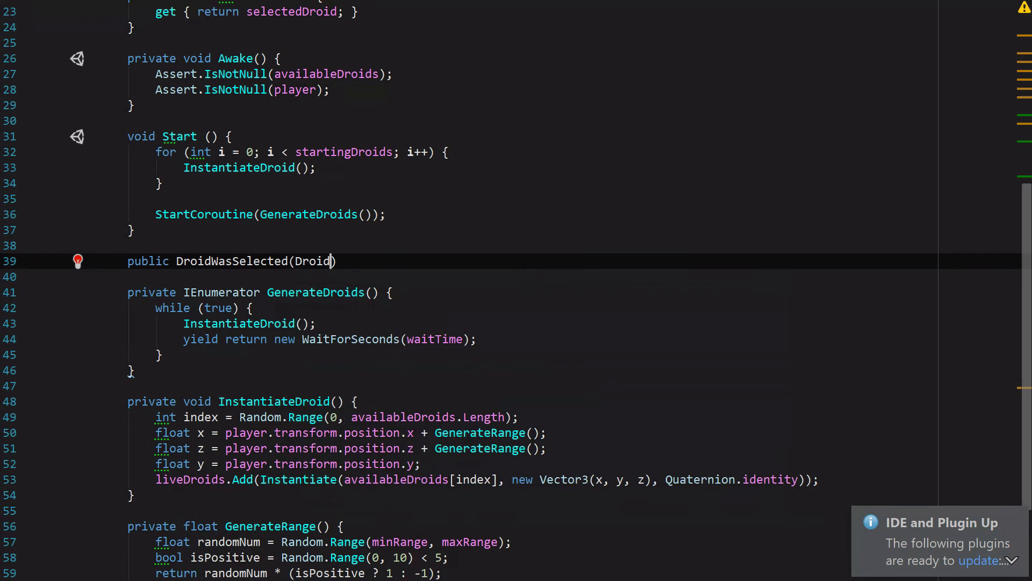
pyautogui.write('droid')
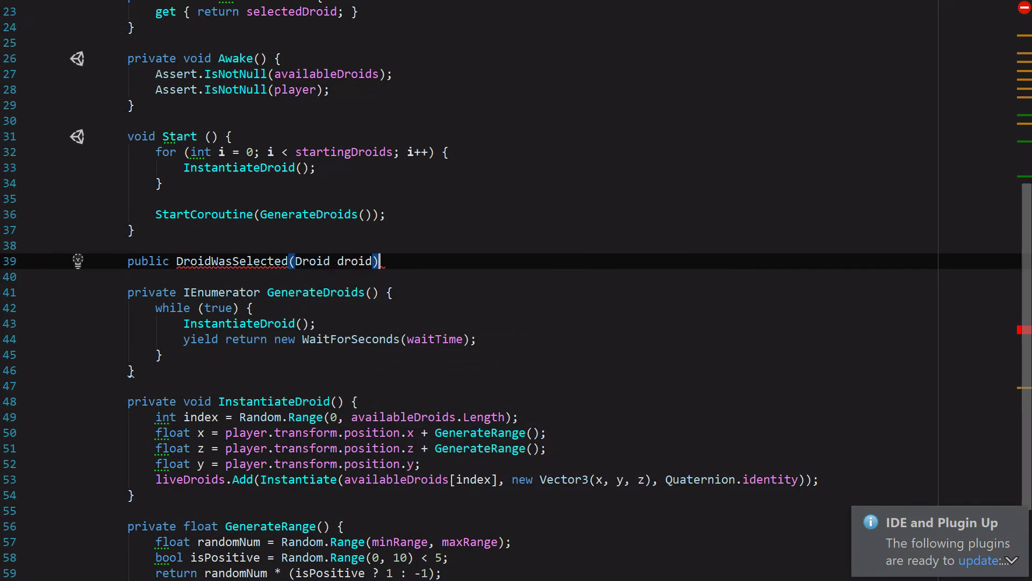
pyautogui.write('{')
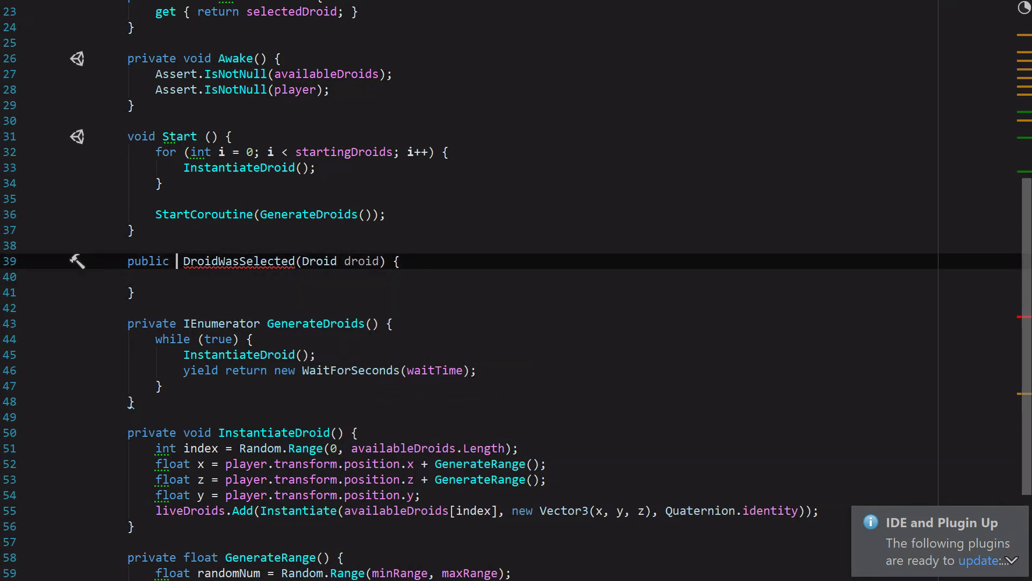
pyautogui.write('void')
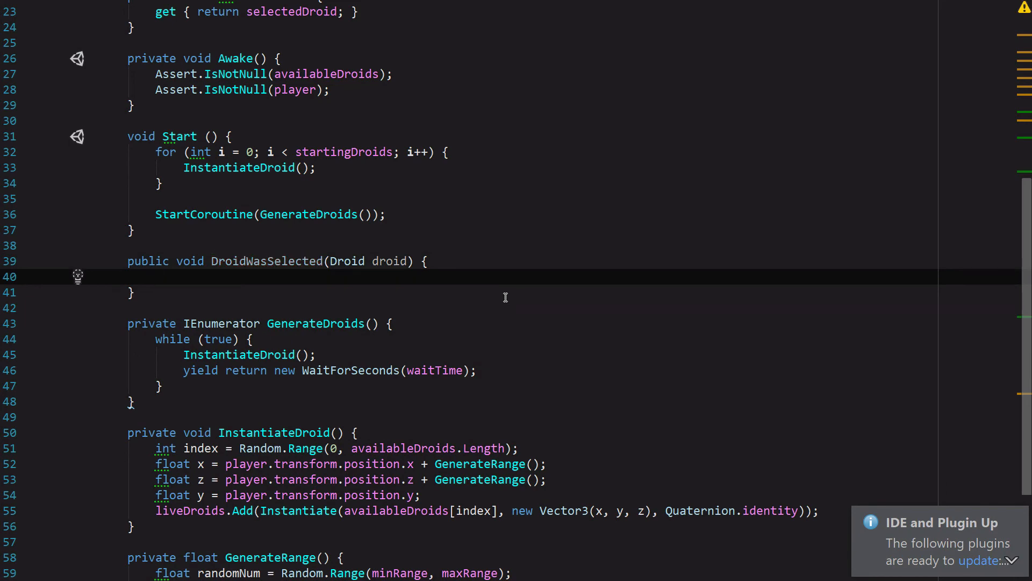
pyautogui.write('selectedDroid =')
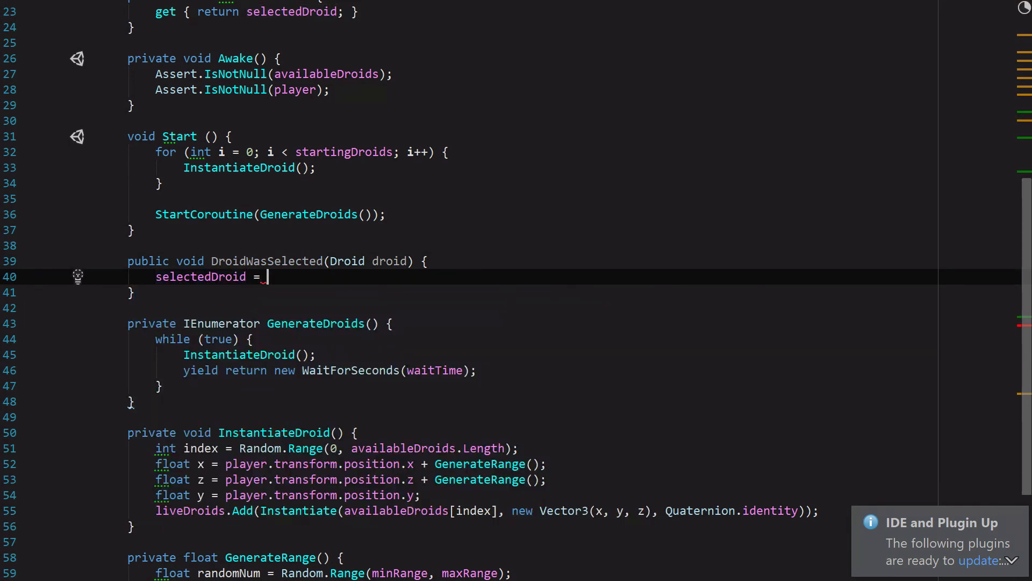
pyautogui.write('droid;')
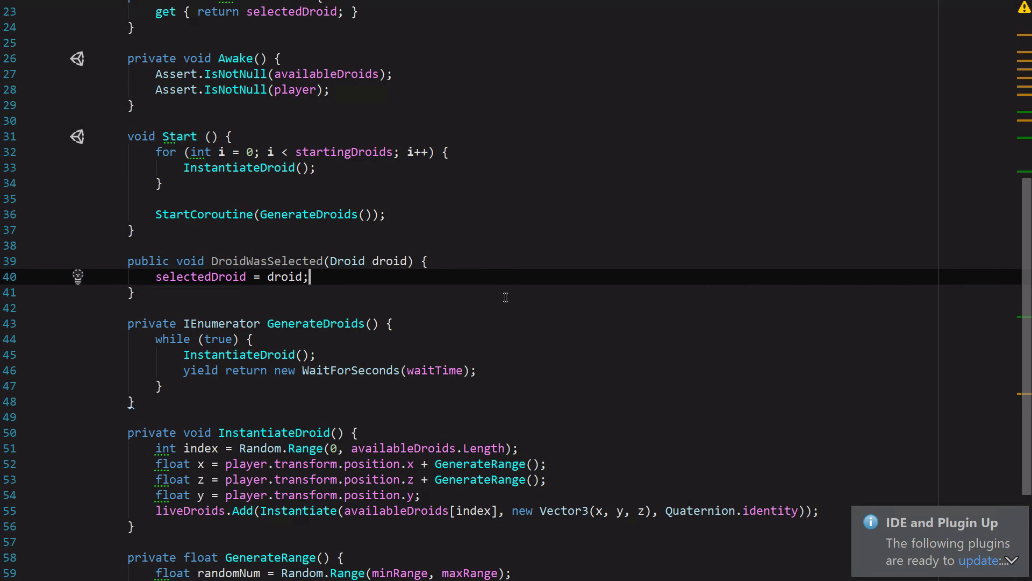
# Step: Scroll through DroidFactory to review the updated code
pyautogui.scroll(-3)
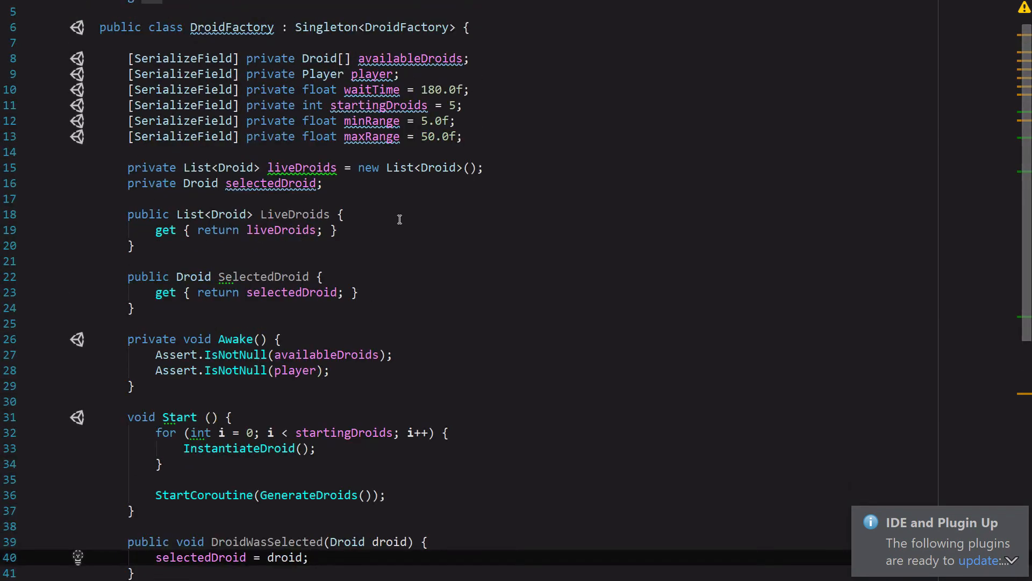
pyautogui.scroll(-3)
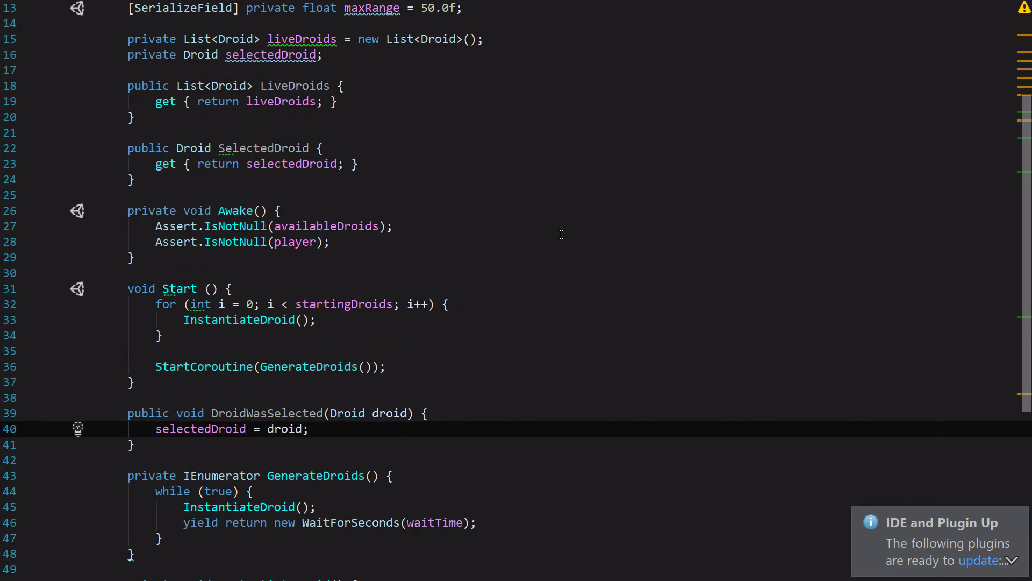
pyautogui.scroll(-3)
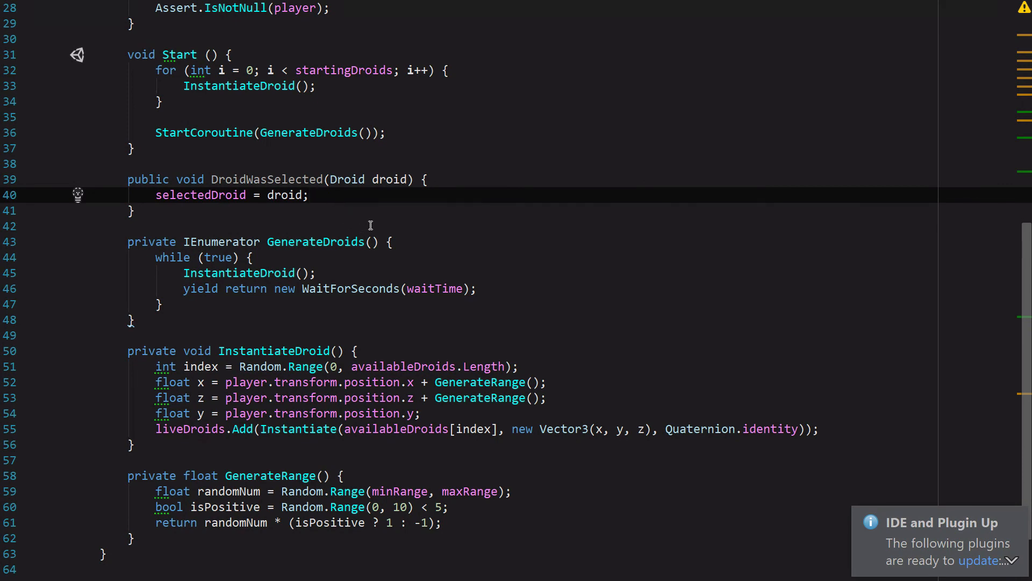
pyautogui.scroll(3)
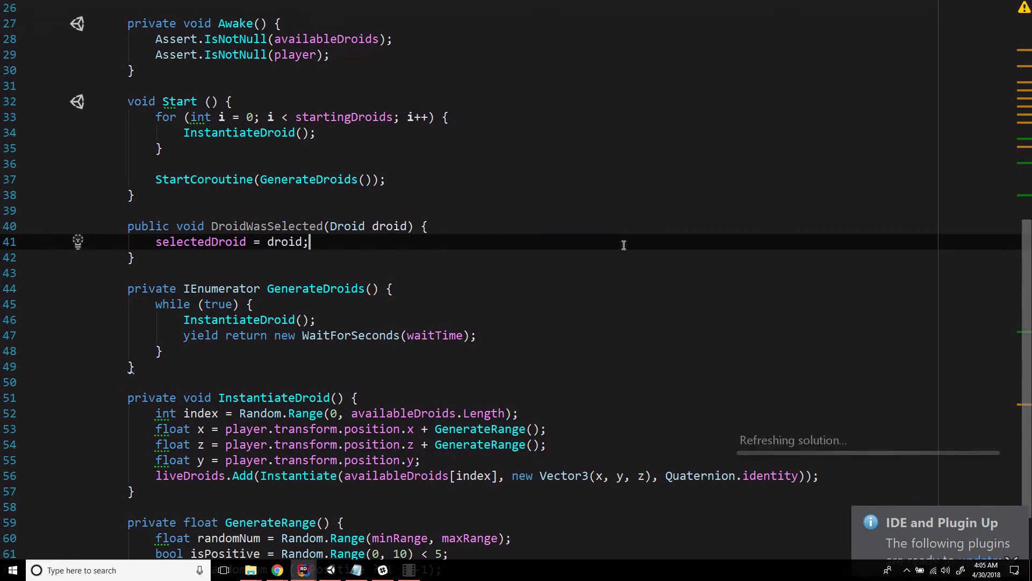
# Step: In Droid.cs, add a Start method calling DontDestroyOnLoad(this)
pyautogui.click(302, 570)
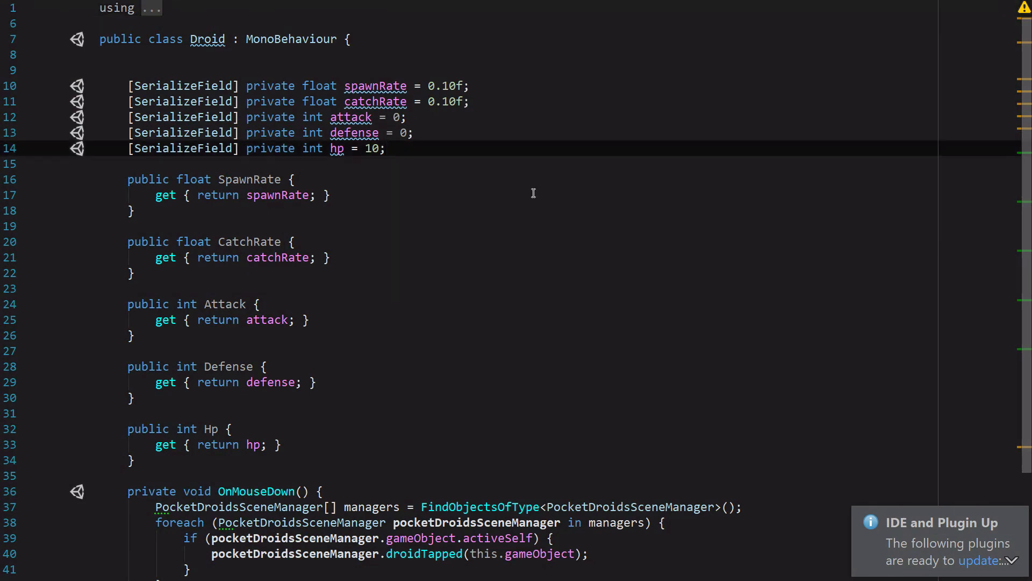
pyautogui.write('Dont')
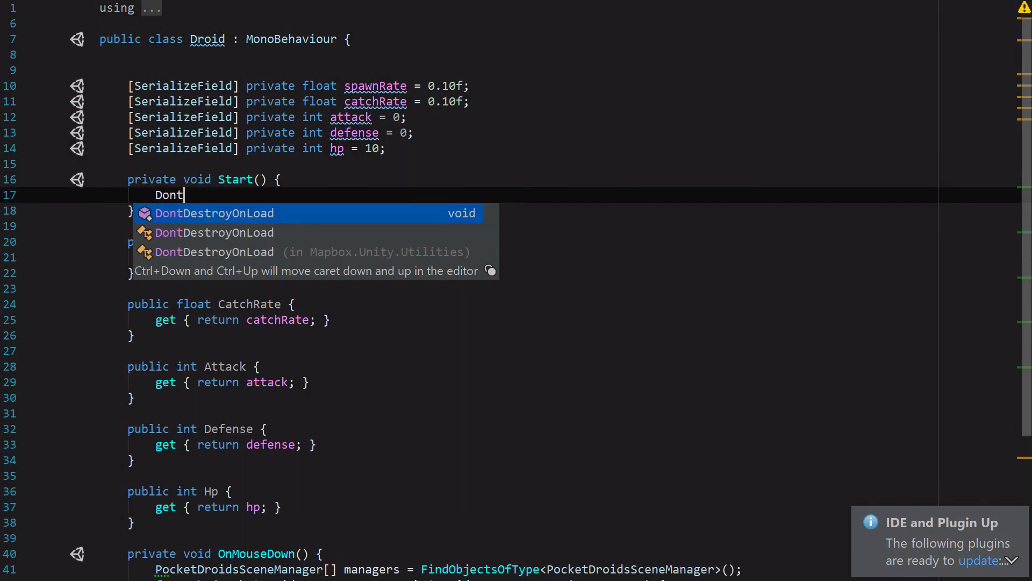
pyautogui.press('Tab')
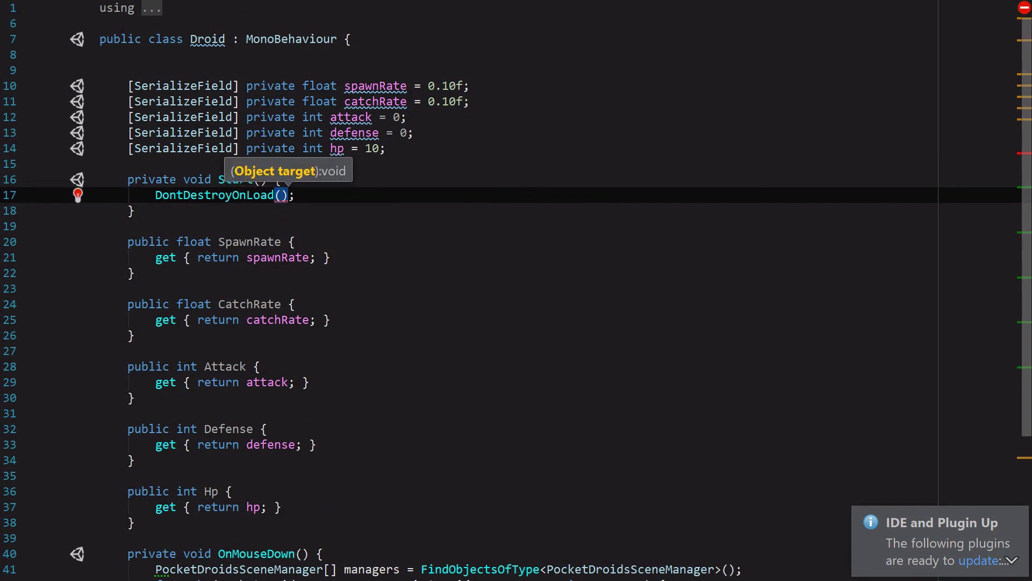
pyautogui.write('this')
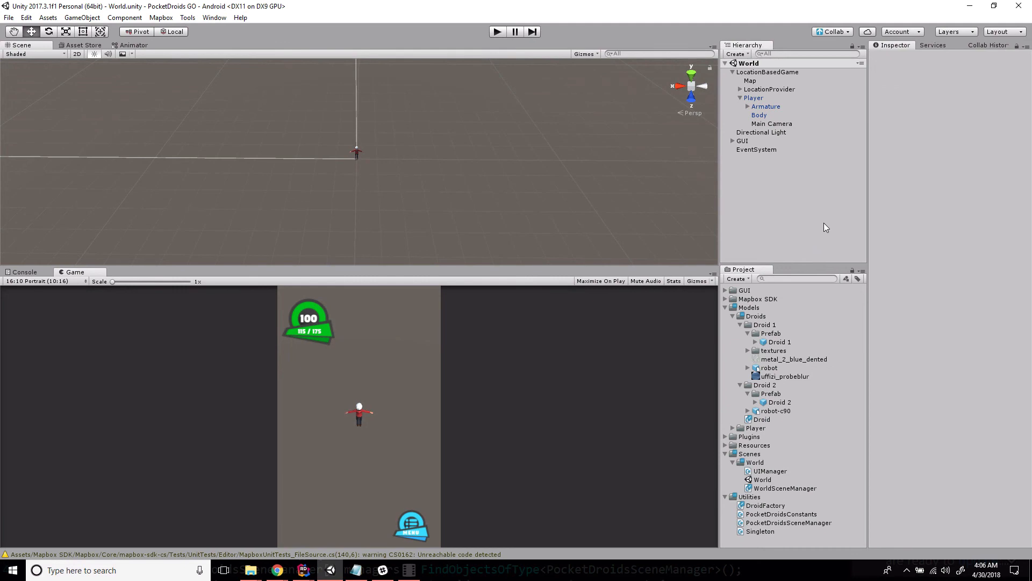
# Step: In Unity Collab, begin the publish description 'Set up for s…'
pyautogui.click(831, 32)
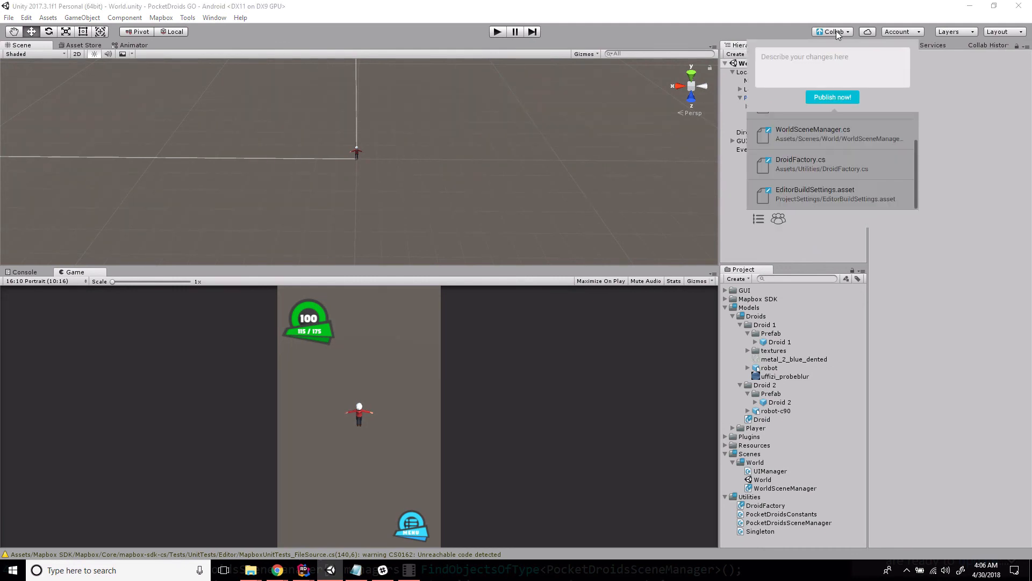
pyautogui.click(832, 67)
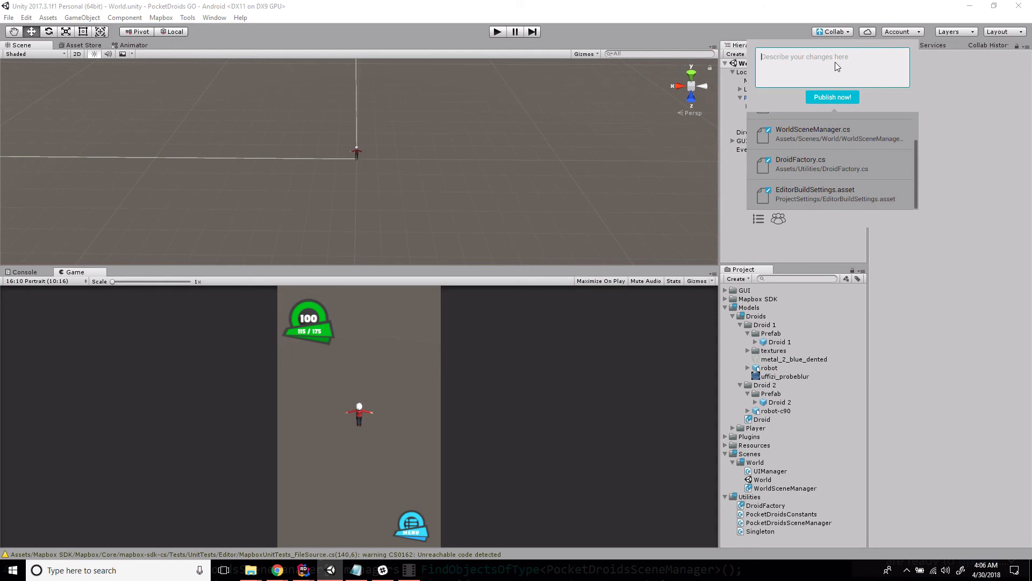
pyautogui.write('Set up for s')
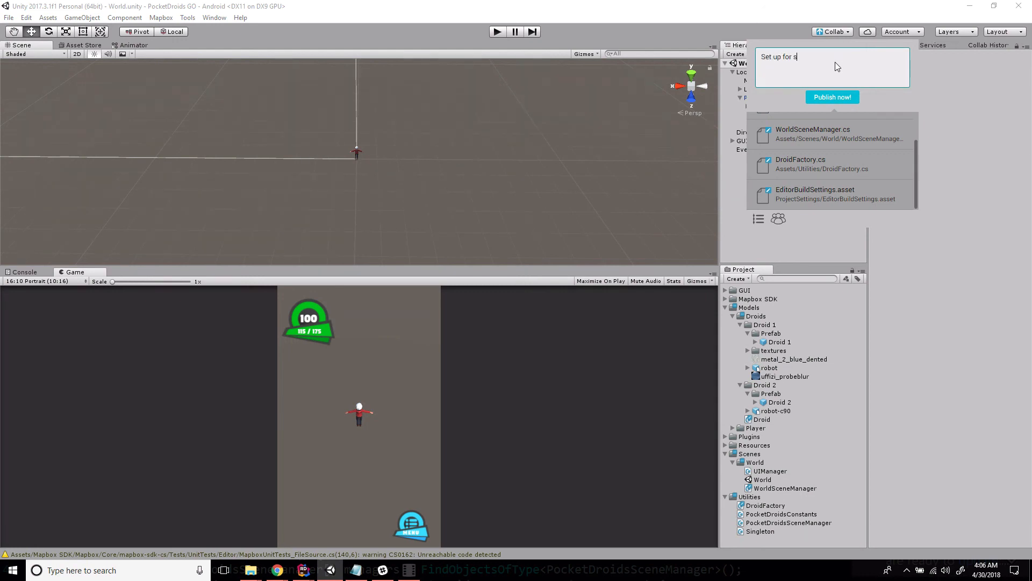